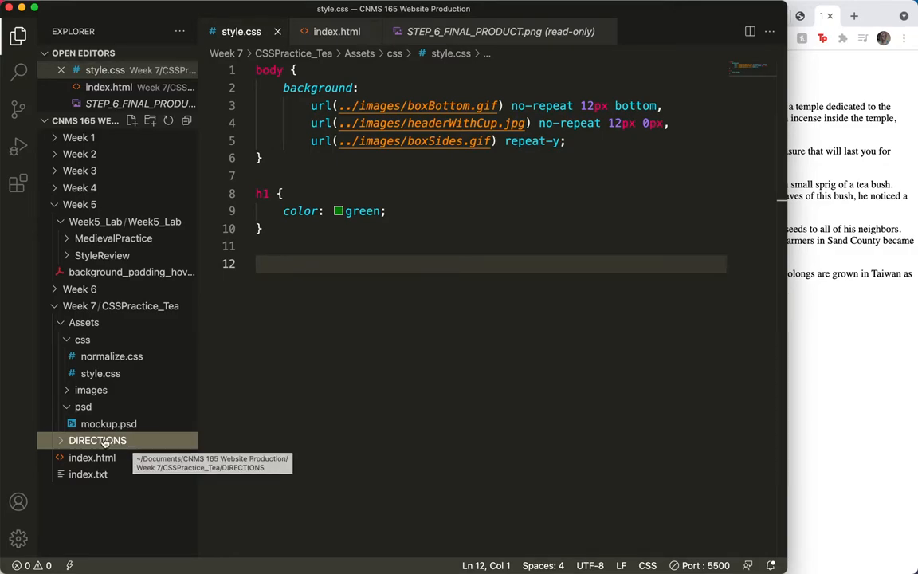
# - Preview STEP_6_FINAL_PRODUCT.png from the DIRECTIONS folder as the Tea Story reference
pyautogui.click(97, 440)
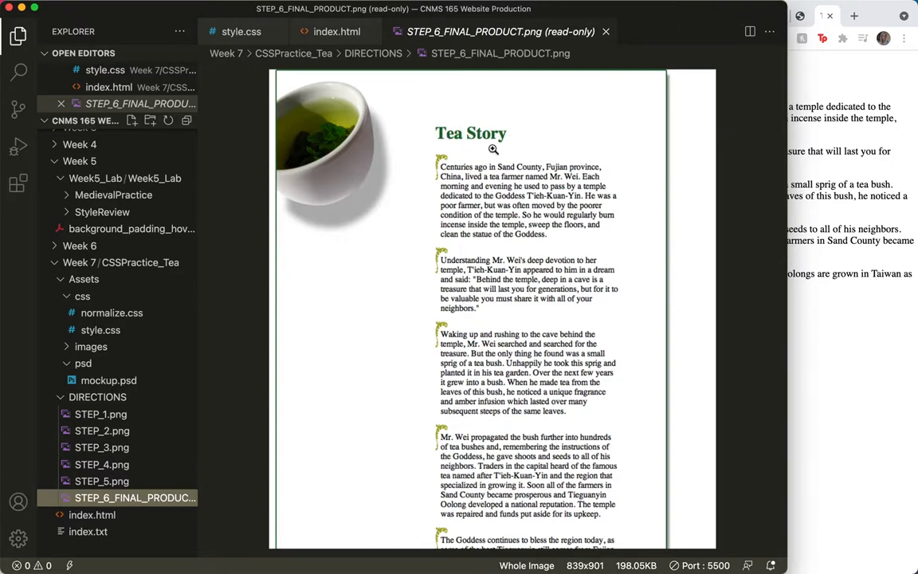
pyautogui.moveTo(433, 178)
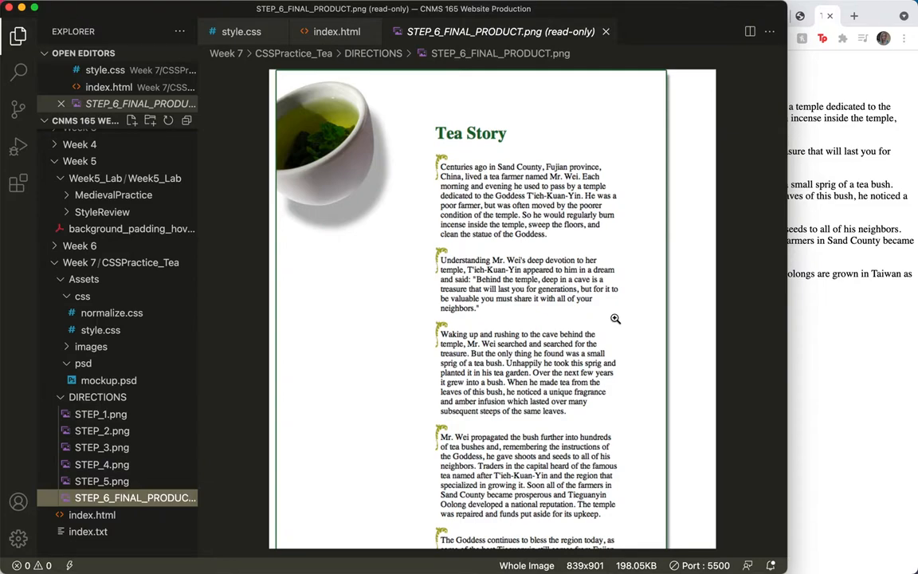
pyautogui.moveTo(492, 402)
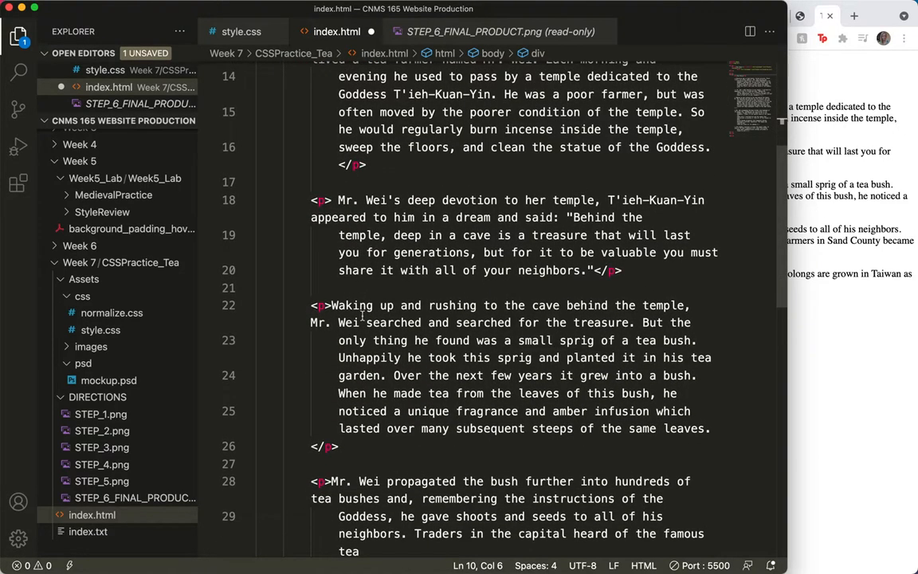
# - Add id="container" to the wrapping div in index.html, then return to style.css
pyautogui.write('<div >')
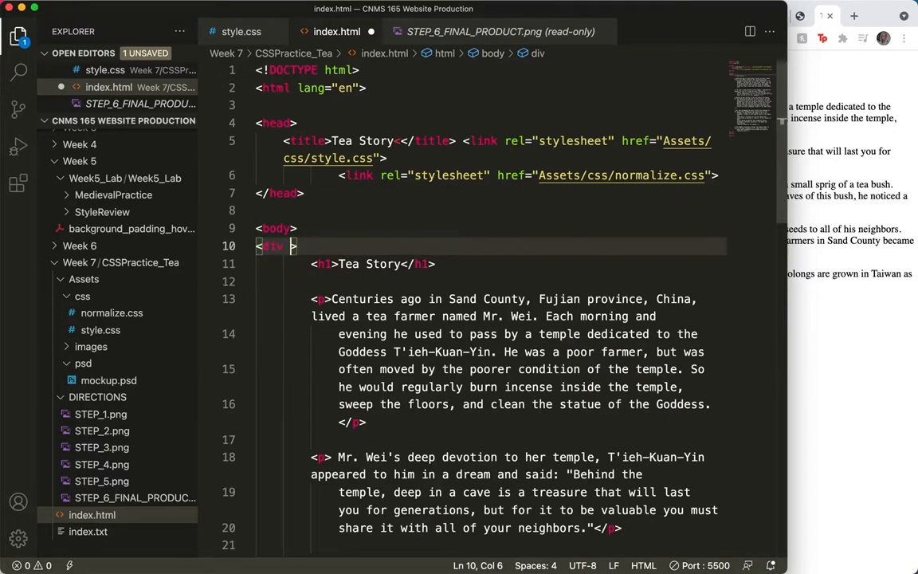
pyautogui.write('id=""')
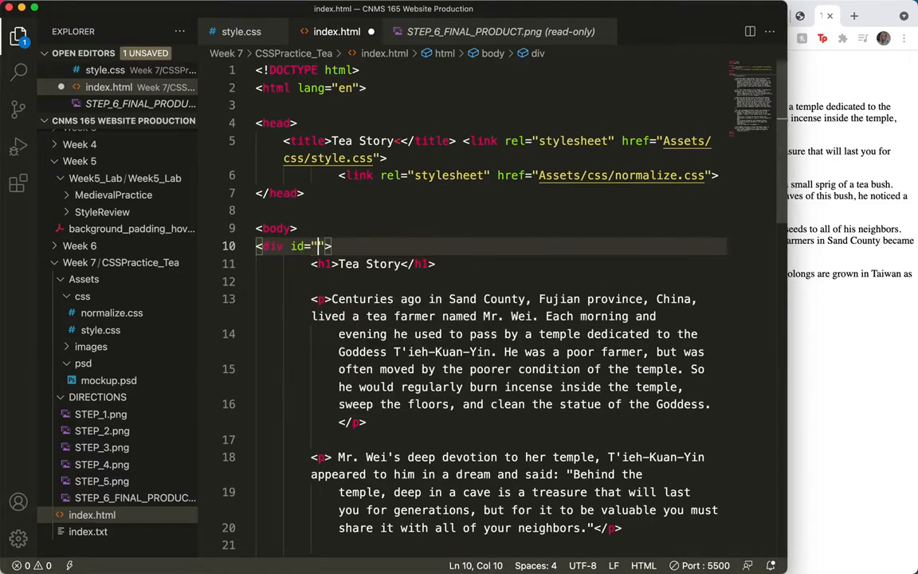
pyautogui.write('container')
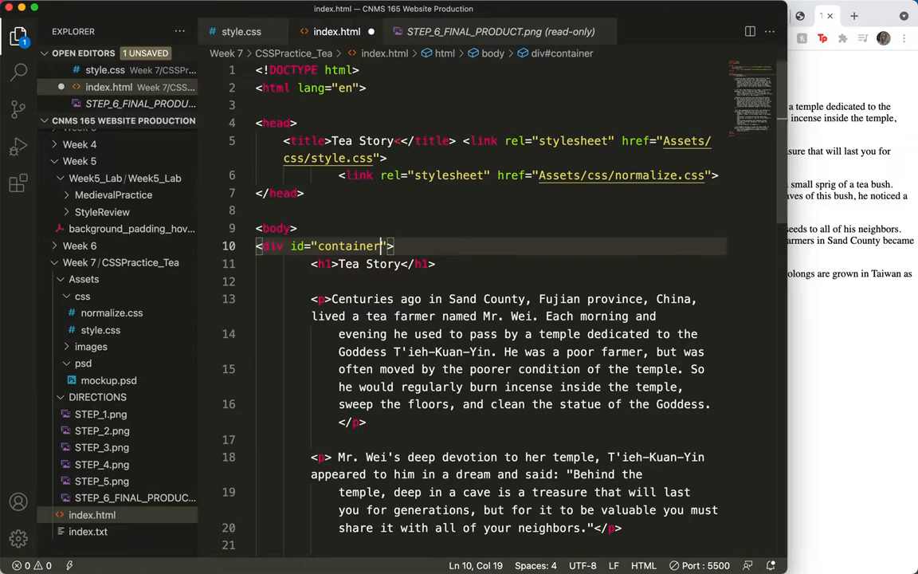
pyautogui.click(83, 295)
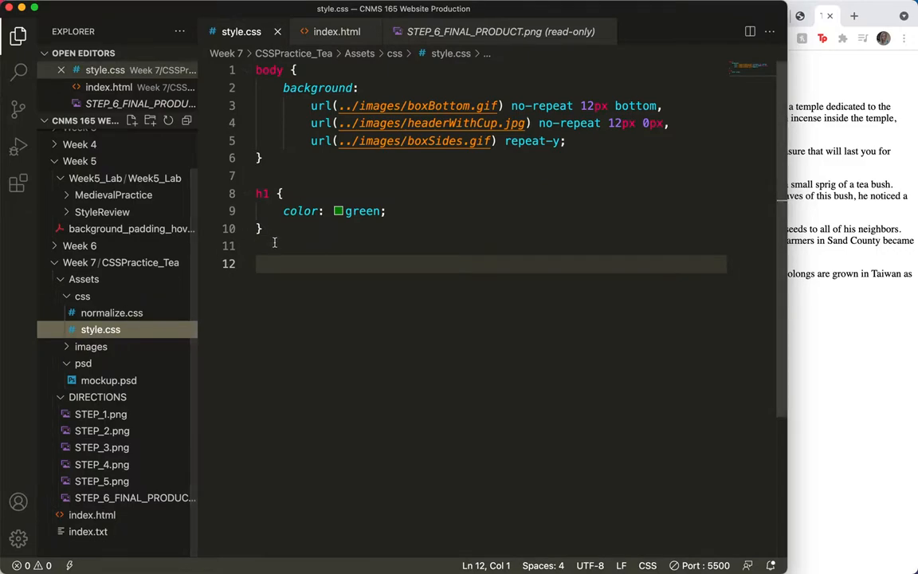
# - Write a #container rule in style.css with a margin-left declaration in px
pyautogui.click(266, 263)
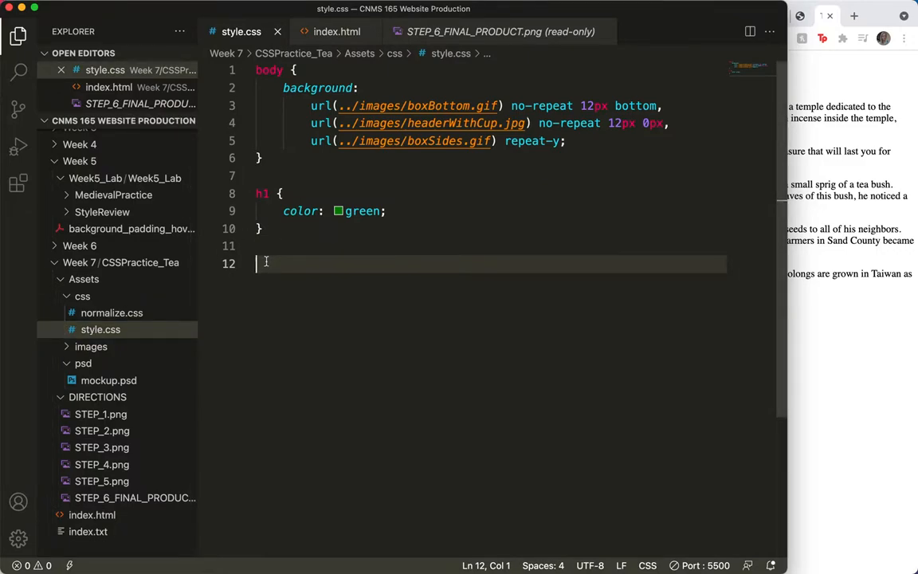
pyautogui.write('#')
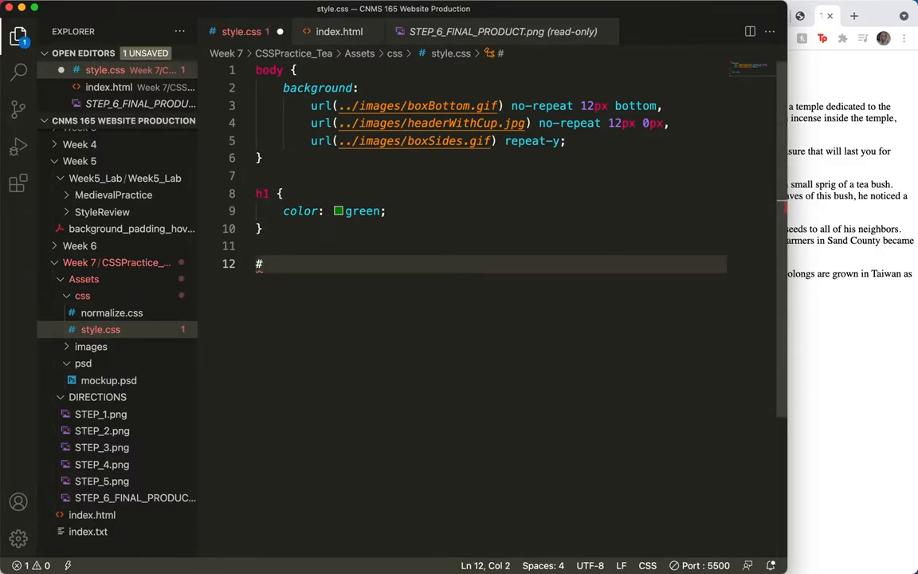
pyautogui.write('containe')
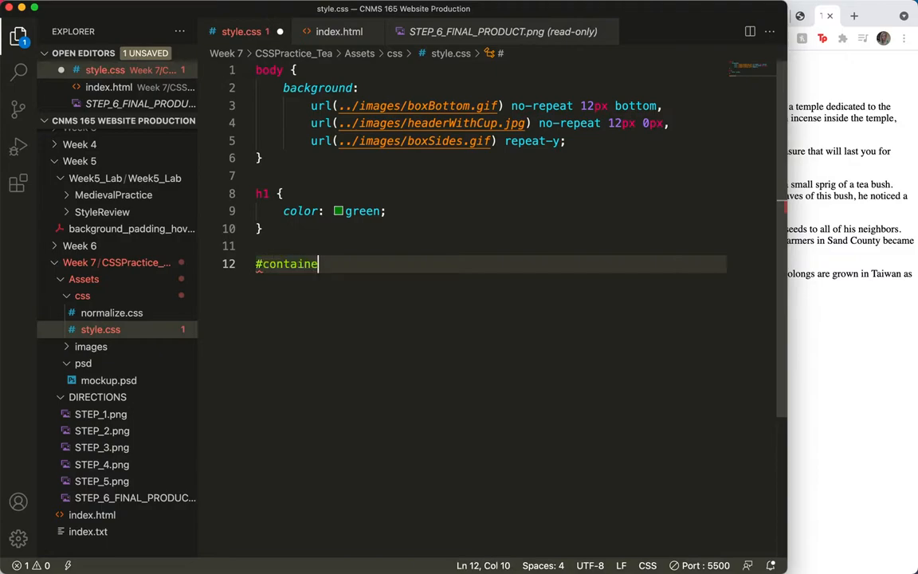
pyautogui.write('r')
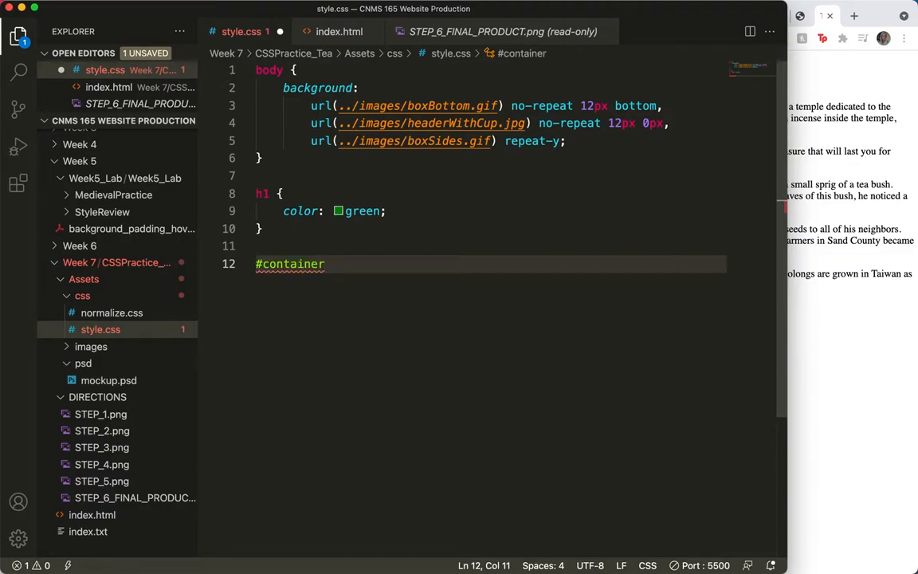
pyautogui.write('{')
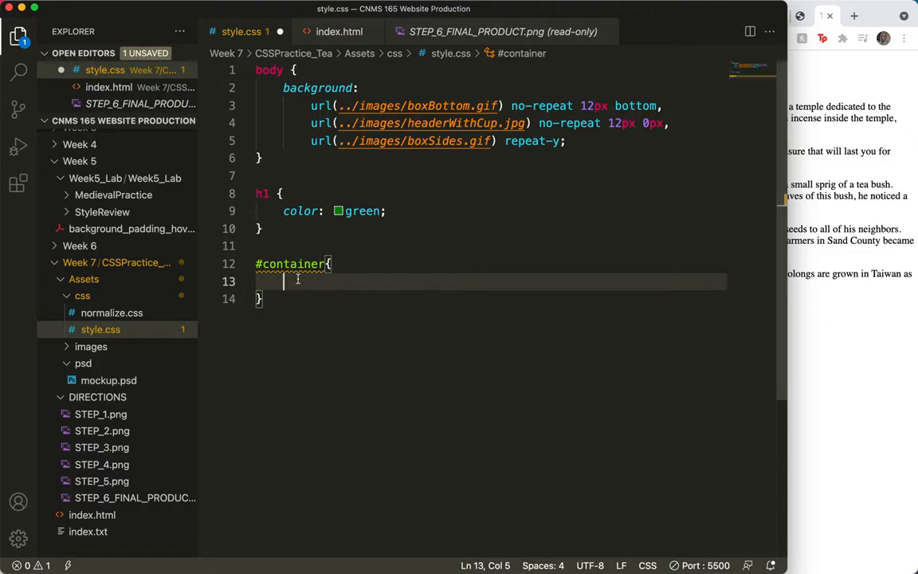
pyautogui.write('margin-left: ;')
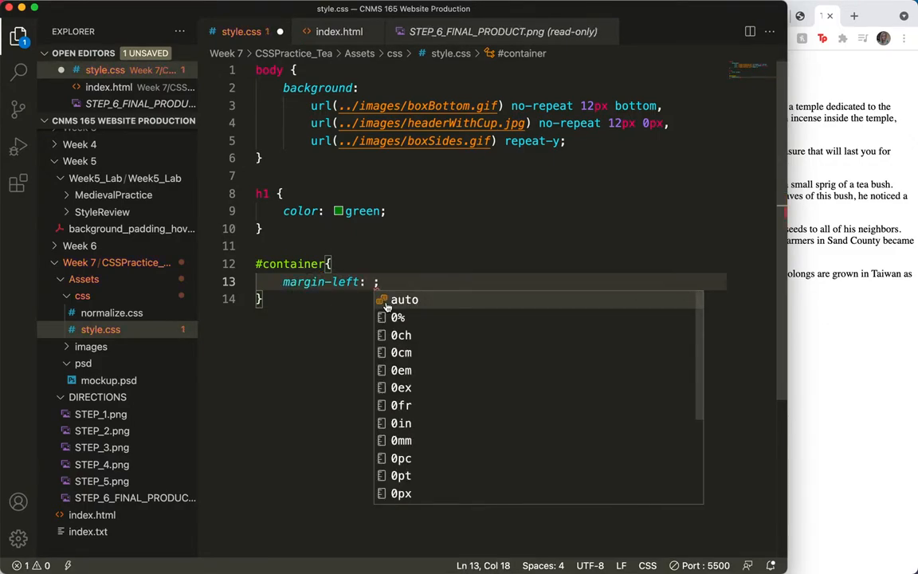
pyautogui.write('200')
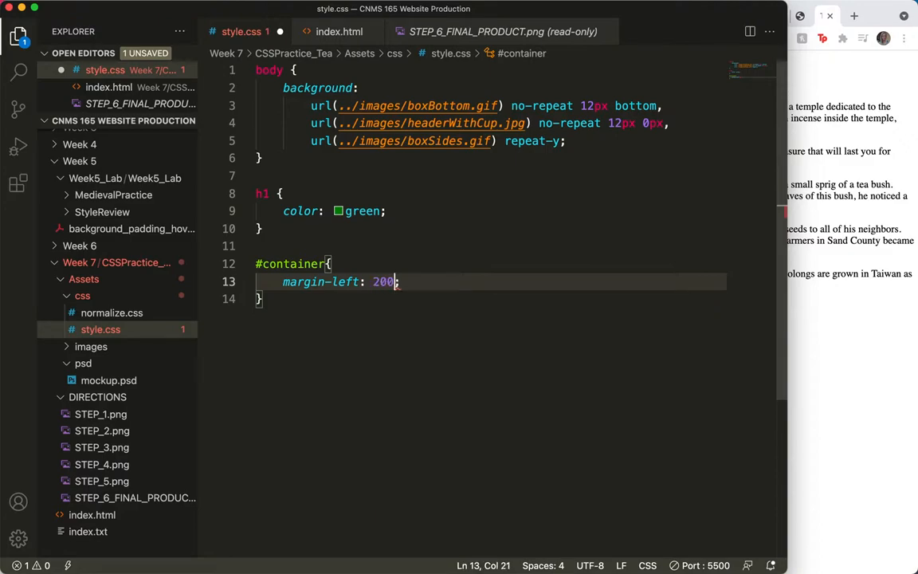
pyautogui.write('px')
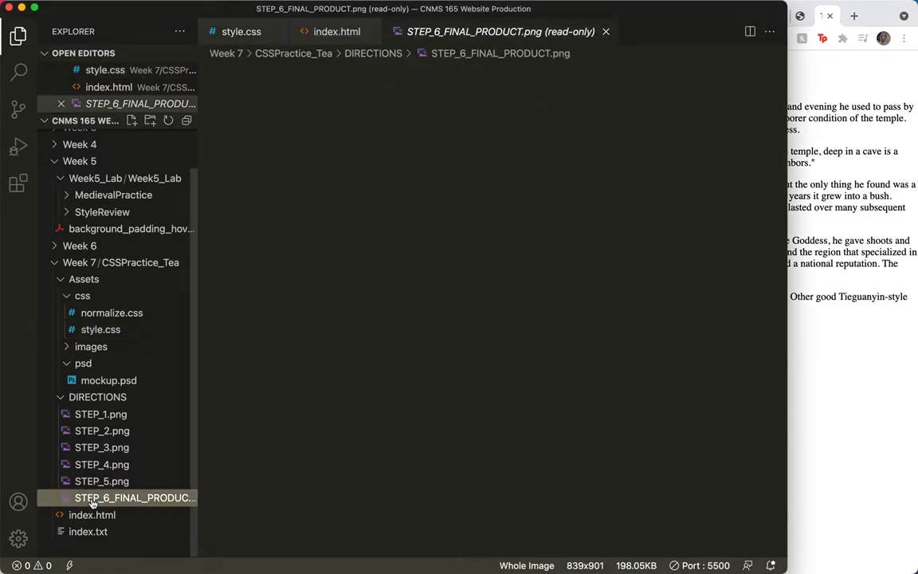
# - Compare against the final product image and adjust the left margin to 300px
pyautogui.click(134, 497)
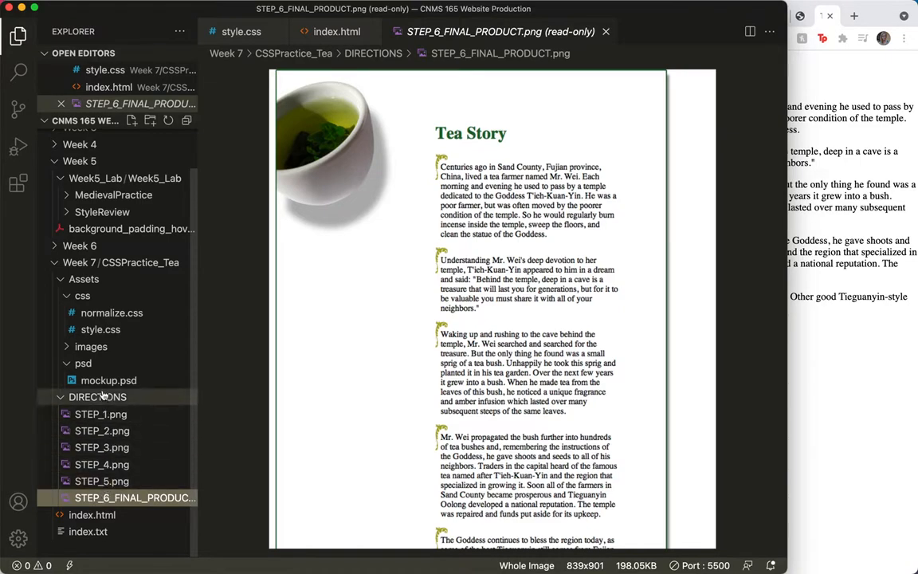
pyautogui.click(100, 329)
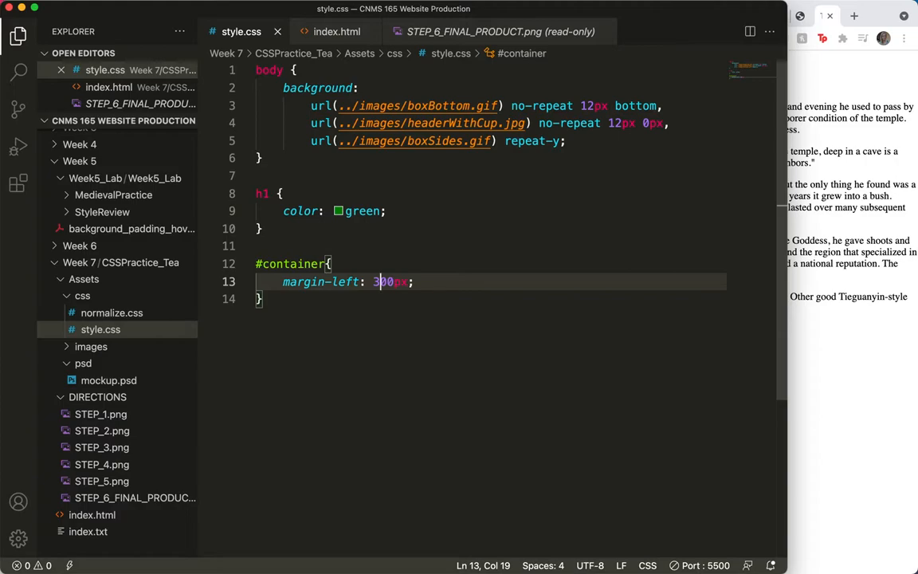
pyautogui.moveTo(841, 175)
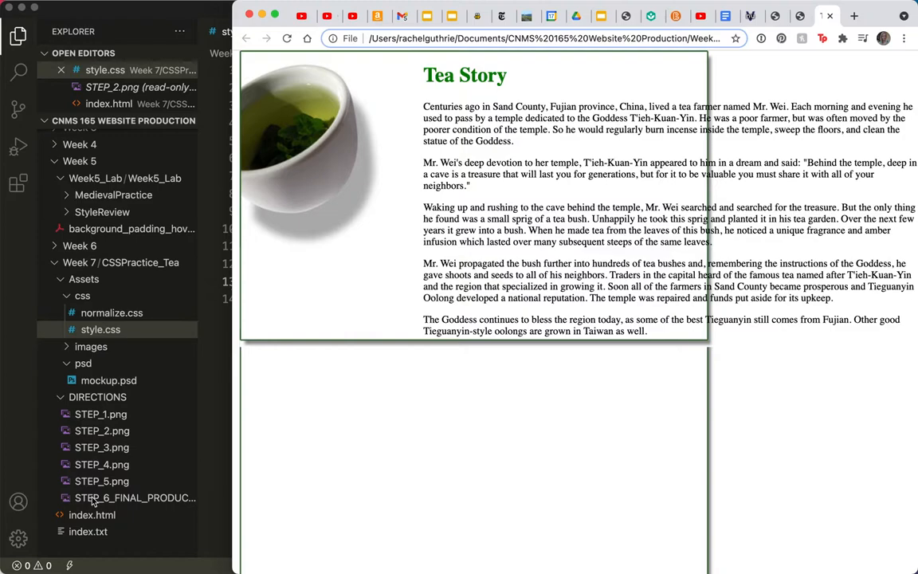
pyautogui.click(134, 497)
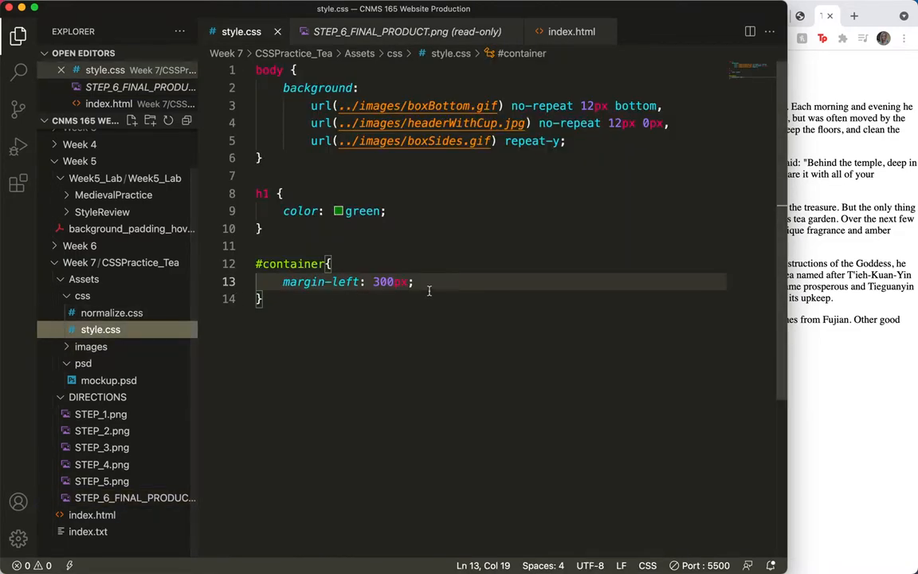
# - Add a 100px top margin to the #container rule
pyautogui.write('mar')
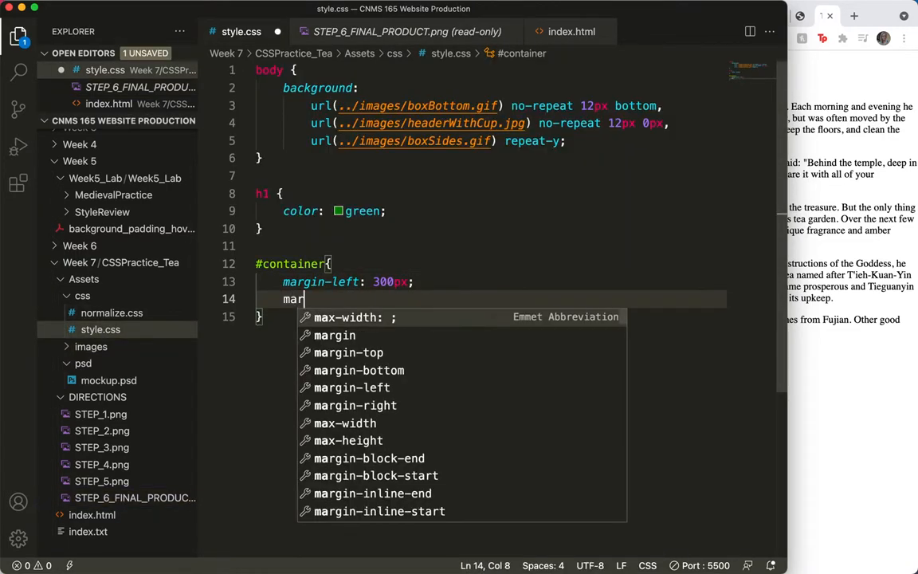
pyautogui.write('g')
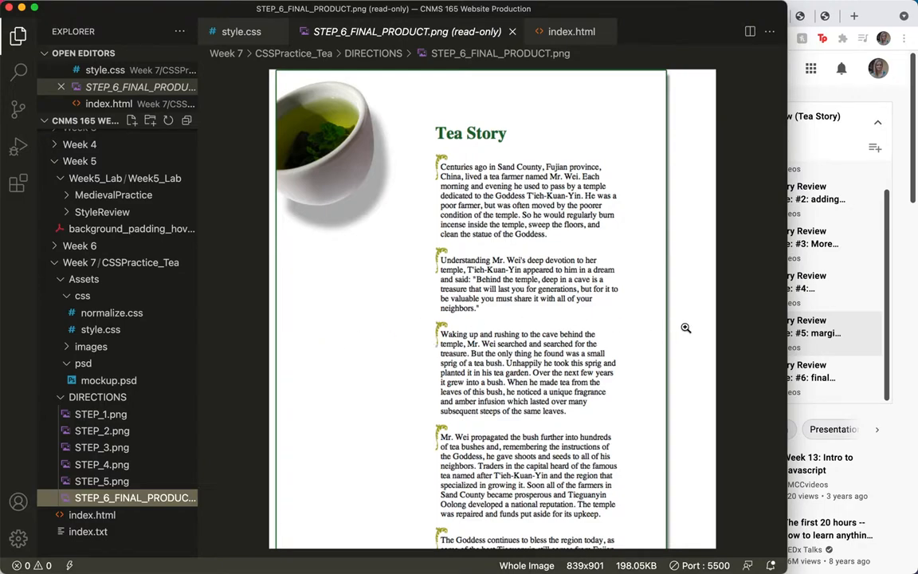
pyautogui.moveTo(445, 290)
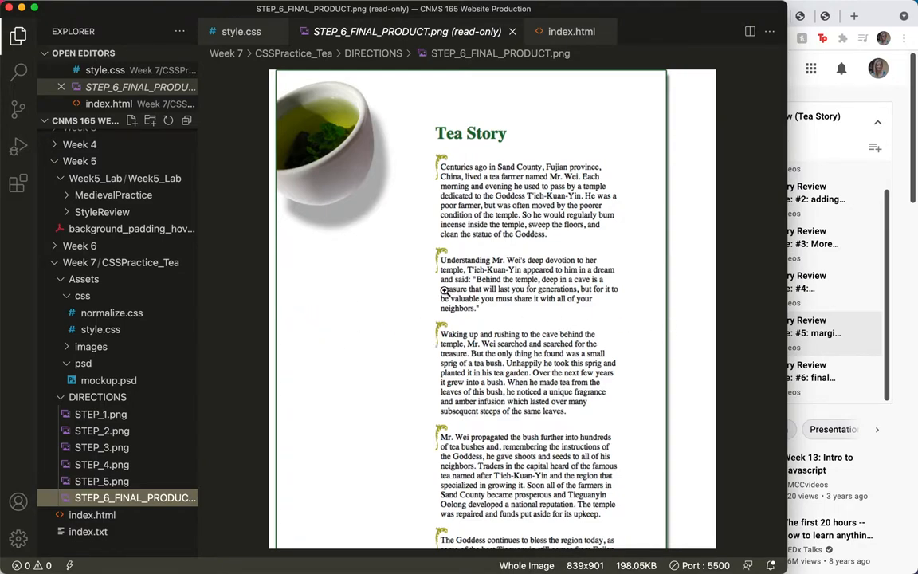
pyautogui.moveTo(417, 306)
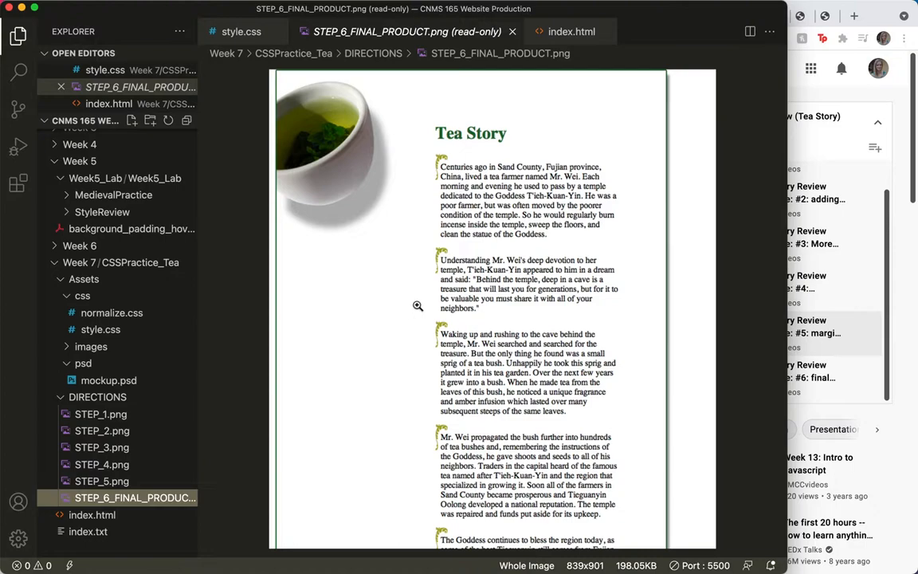
pyautogui.moveTo(433, 310)
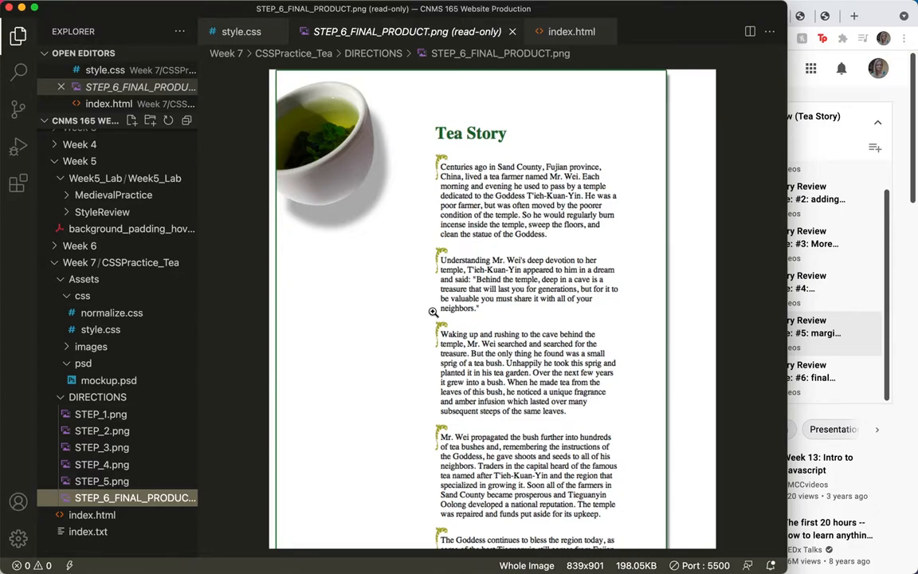
pyautogui.moveTo(447, 309)
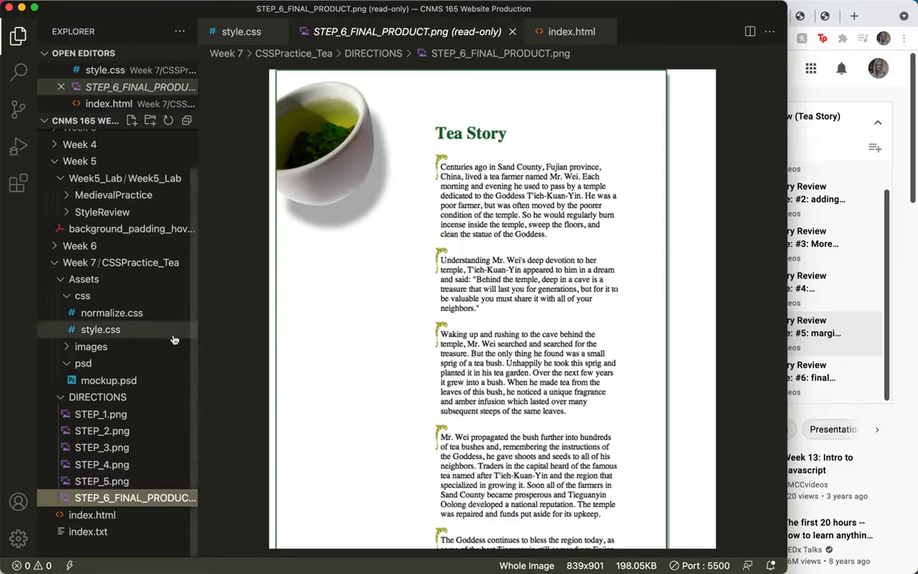
pyautogui.moveTo(101, 414)
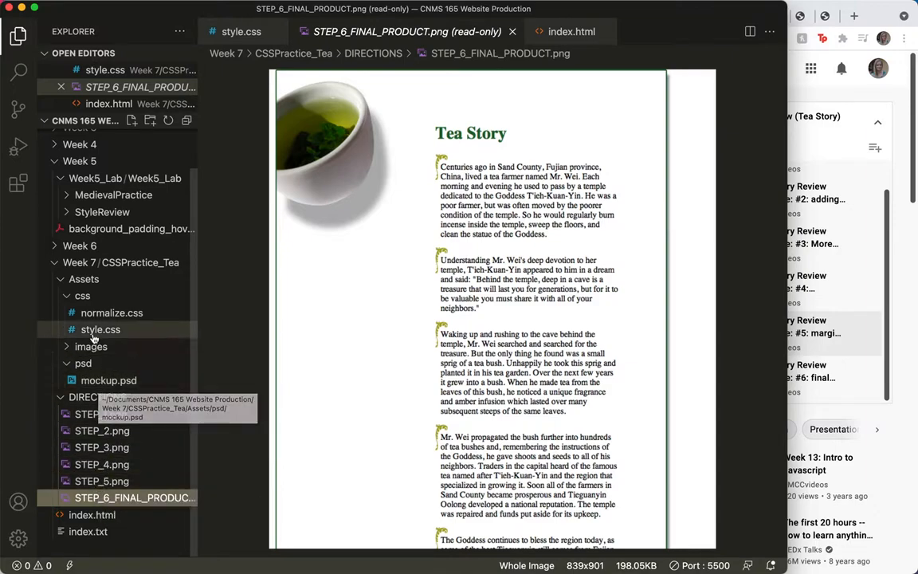
pyautogui.click(241, 32)
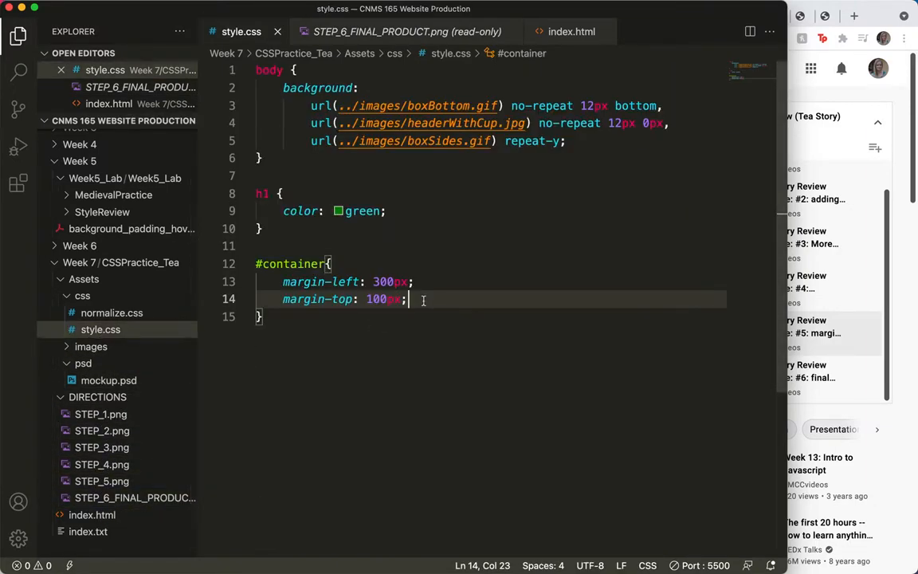
# - Add width:300px; to the #container rule
pyautogui.write('widt')
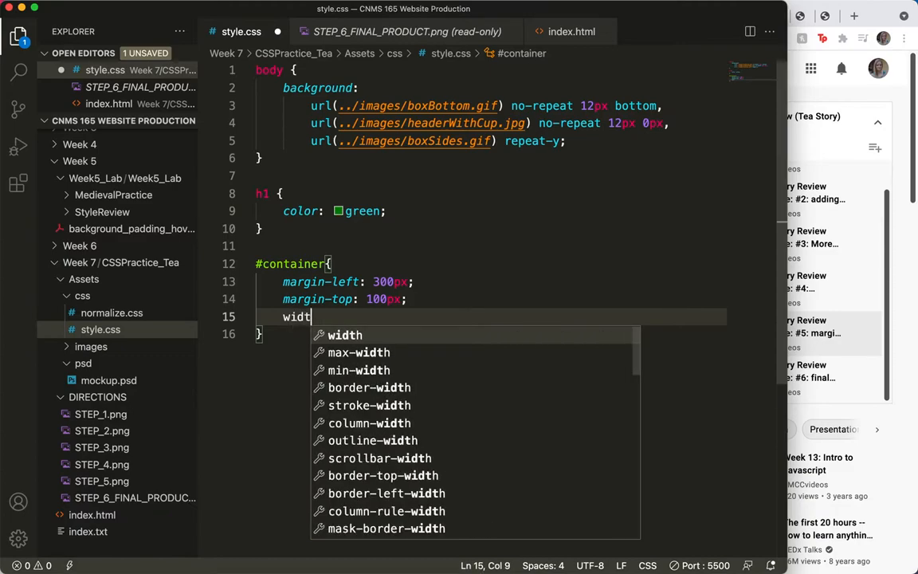
pyautogui.write('h')
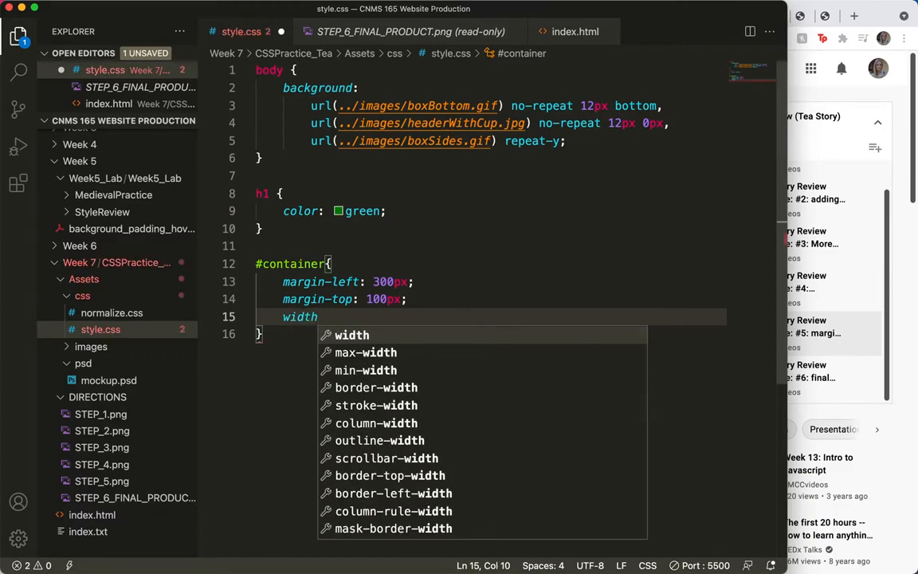
pyautogui.write(':300p')
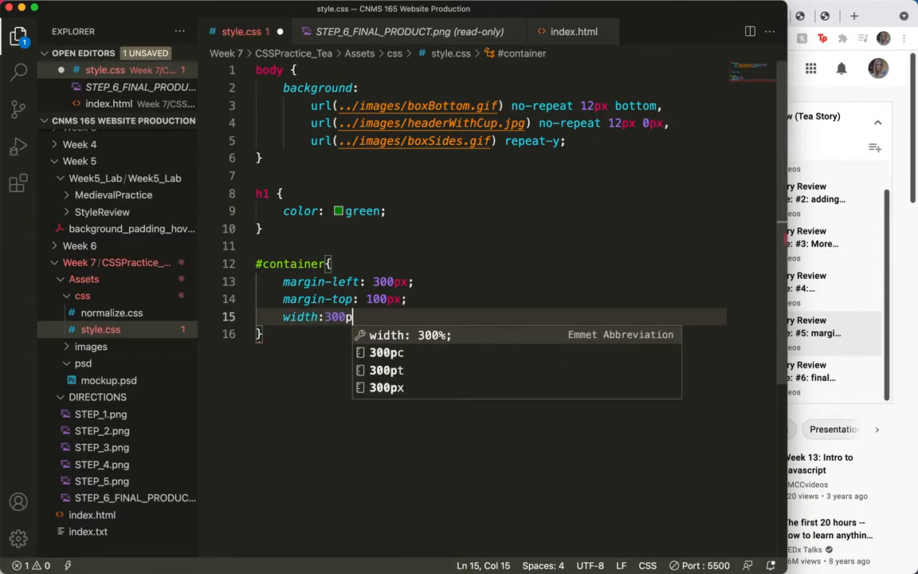
pyautogui.write('x;')
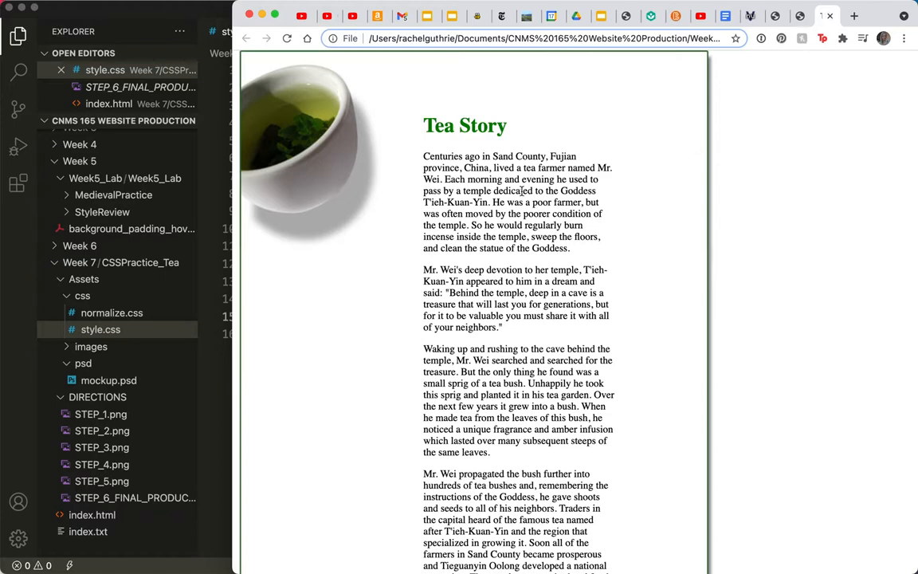
# - Scroll through the Tea Story page in Chrome to check the container styles
pyautogui.scroll(-3)
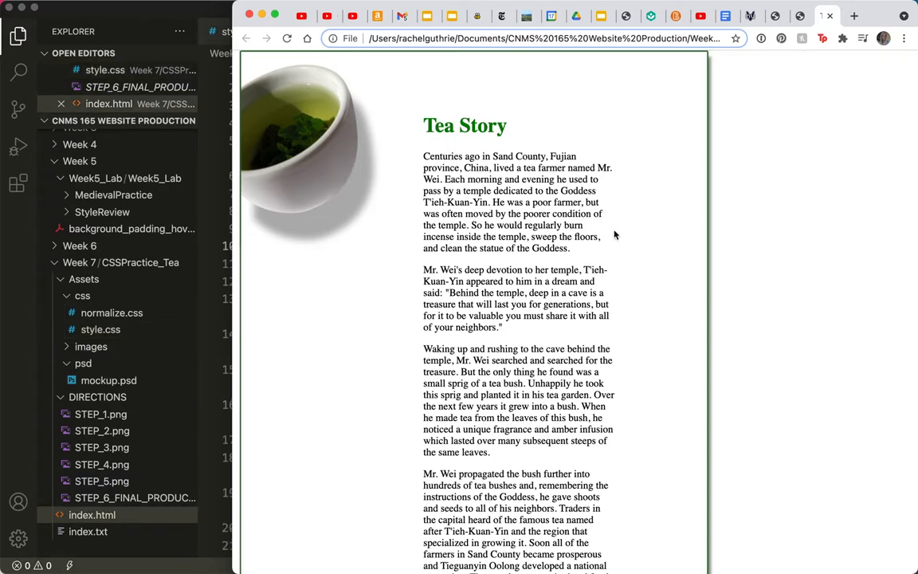
pyautogui.scroll(-3)
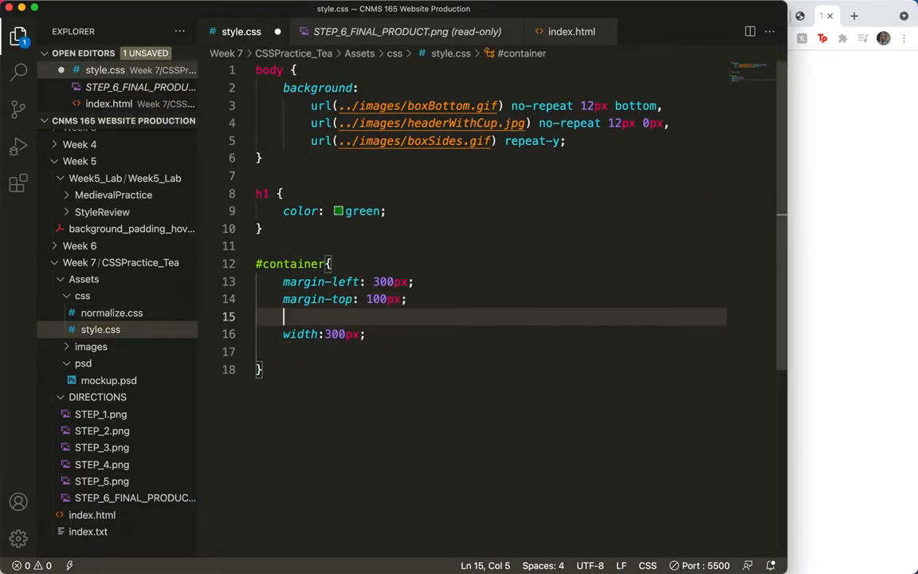
# - Add margin-bottom:100px; to #container, then open index.html to inspect the div
pyautogui.write('margin')
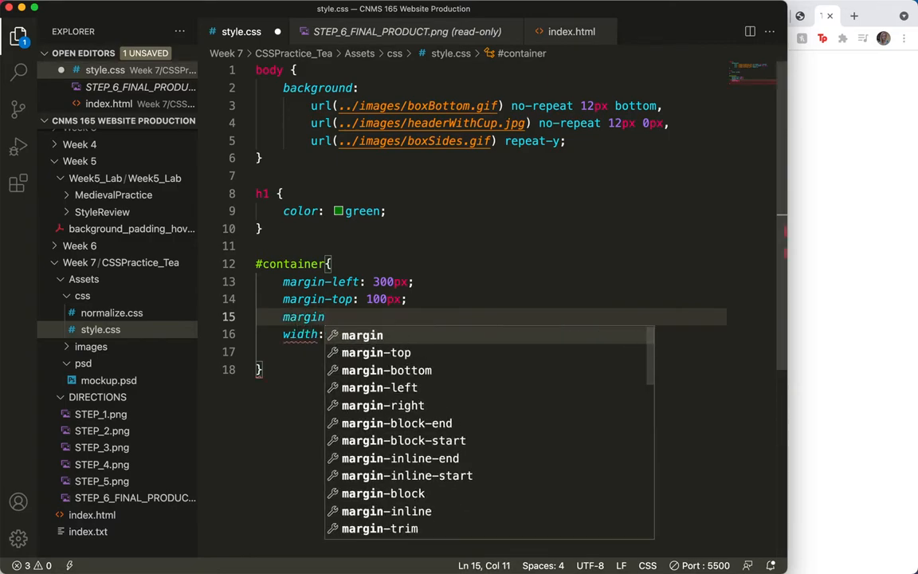
pyautogui.write('-bottom: ;')
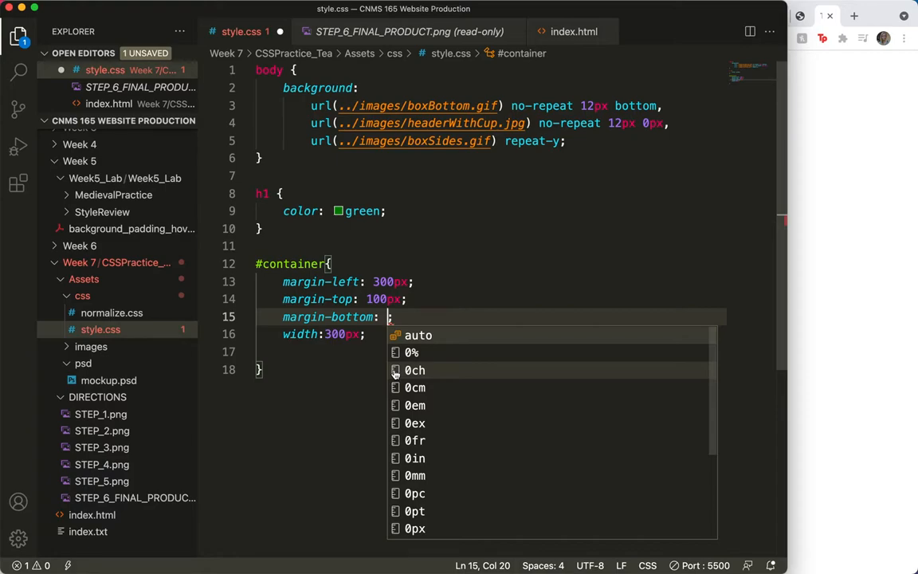
pyautogui.write('100')
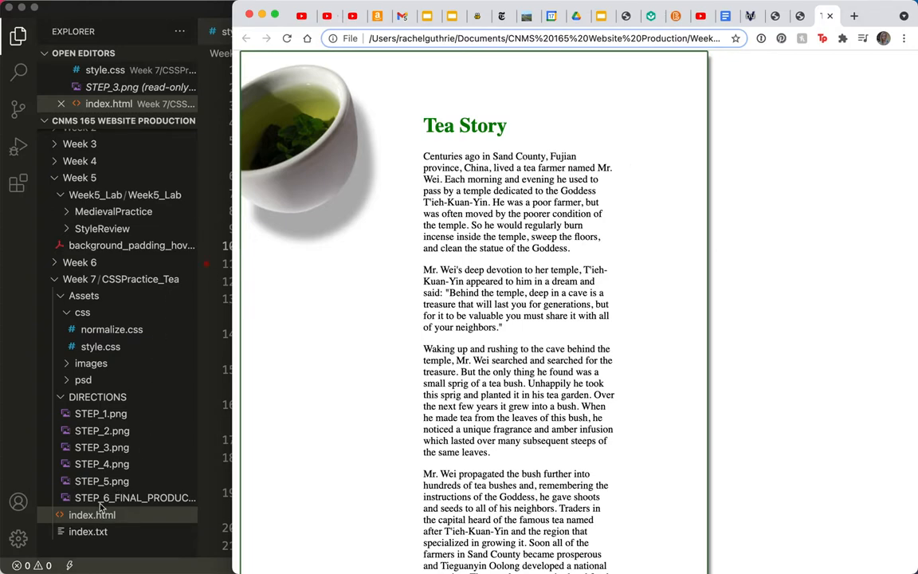
pyautogui.click(92, 514)
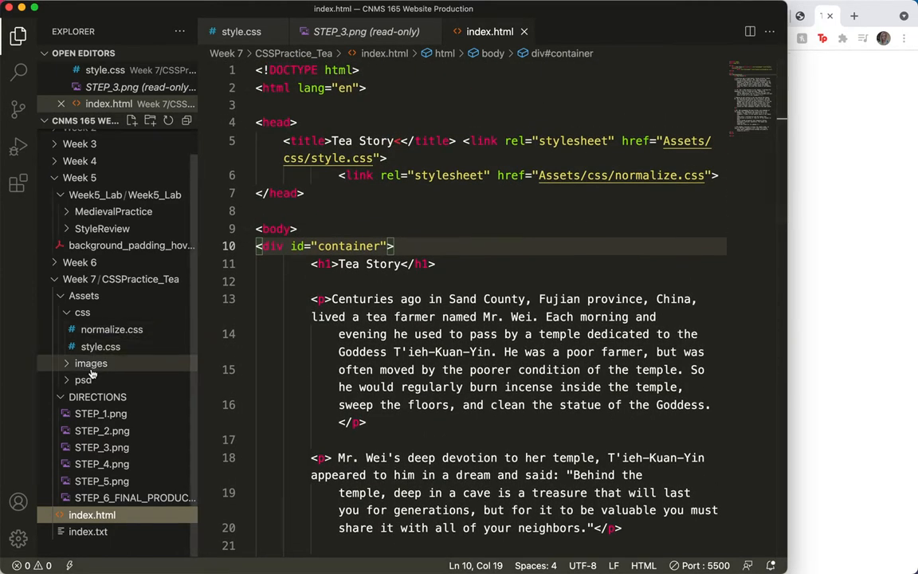
# - Comment out the container's width:300px and start a width declaration on body
pyautogui.click(241, 32)
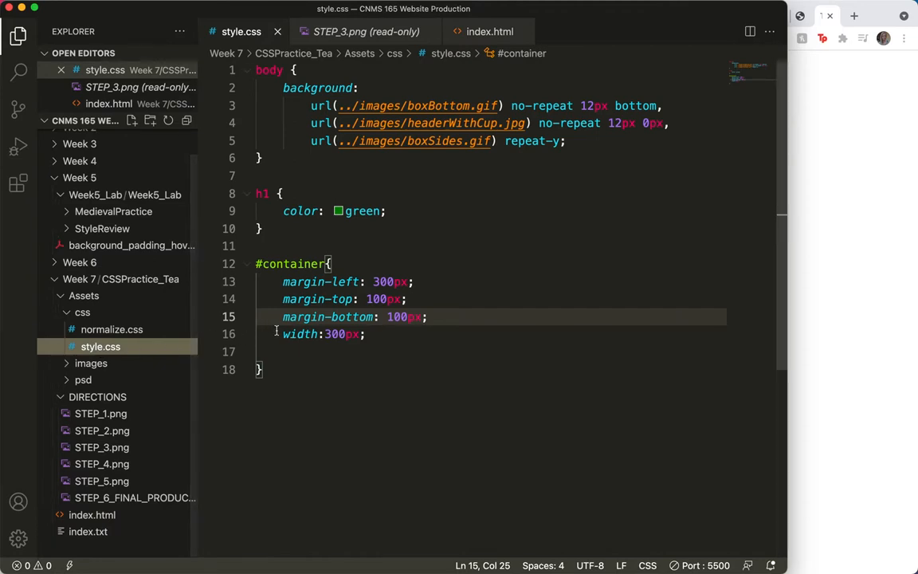
pyautogui.click(280, 335)
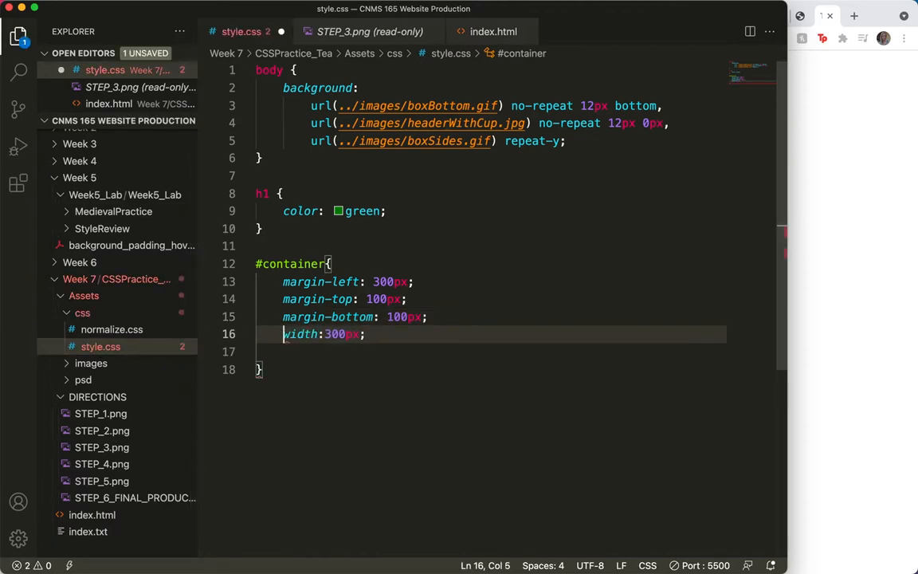
pyautogui.press('Cmd+/')
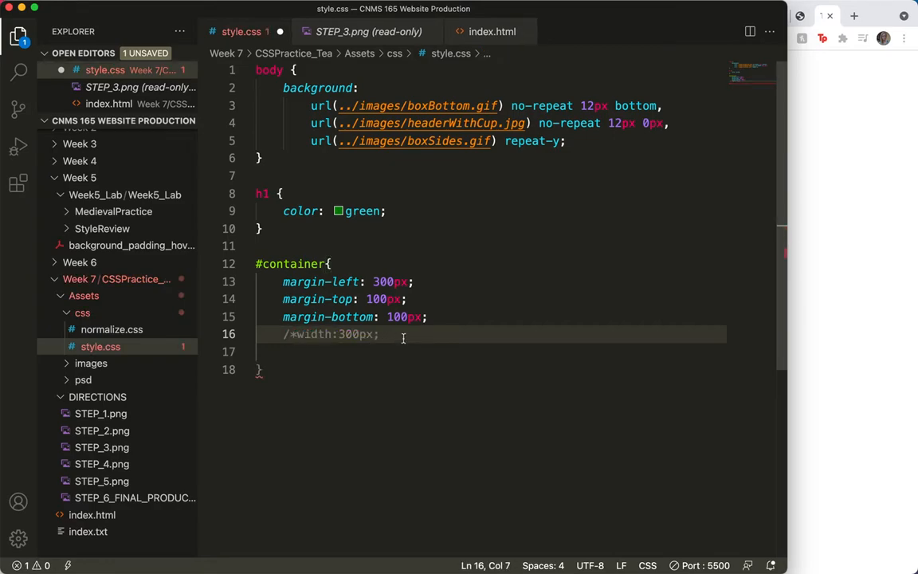
pyautogui.write('*/')
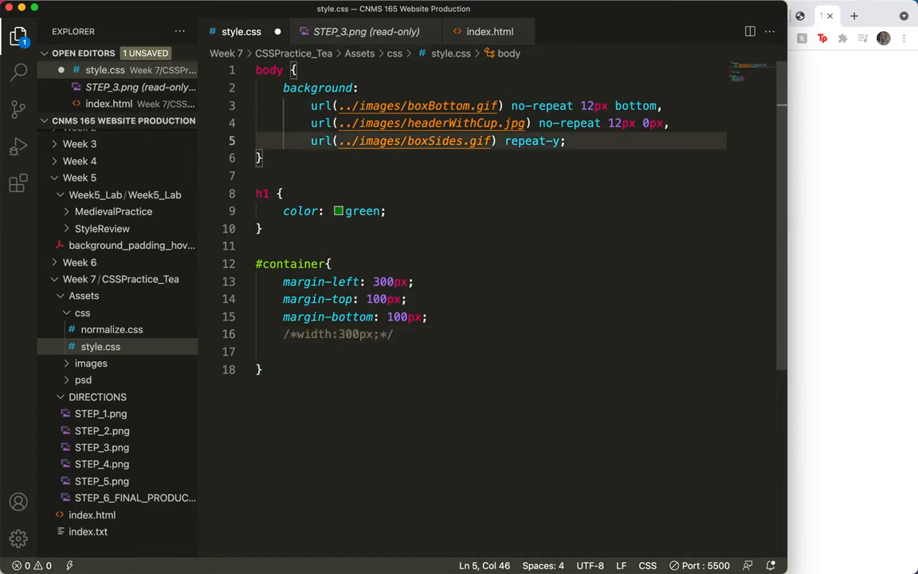
pyautogui.write('w')
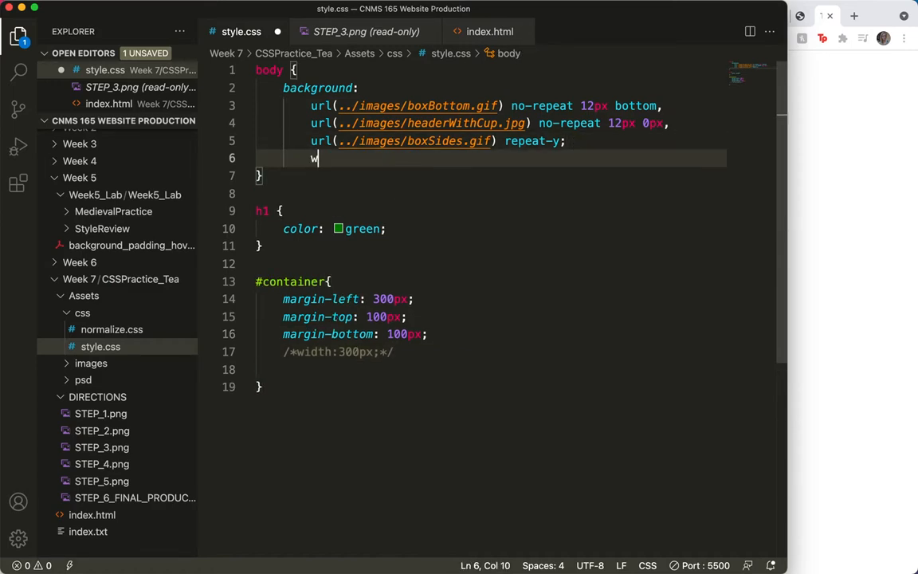
pyautogui.write('idth')
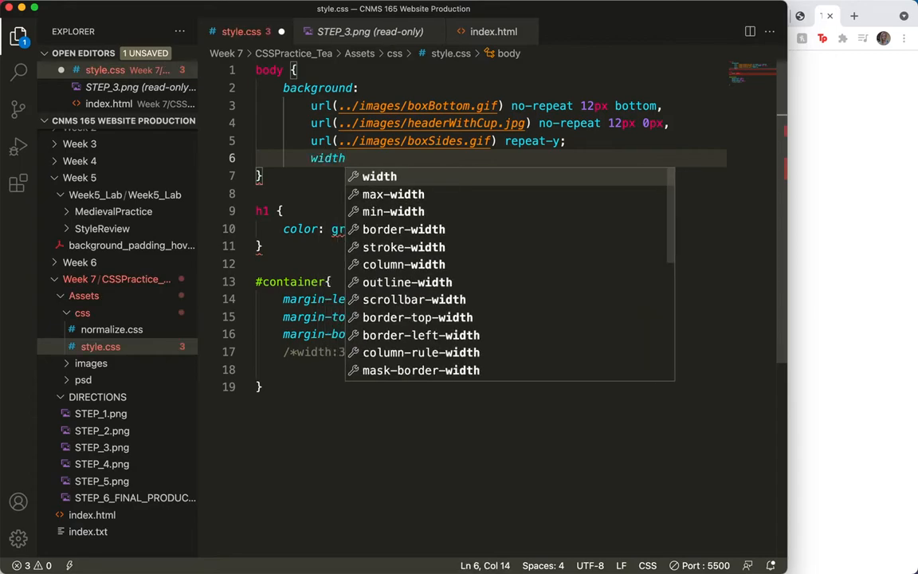
pyautogui.write(':')
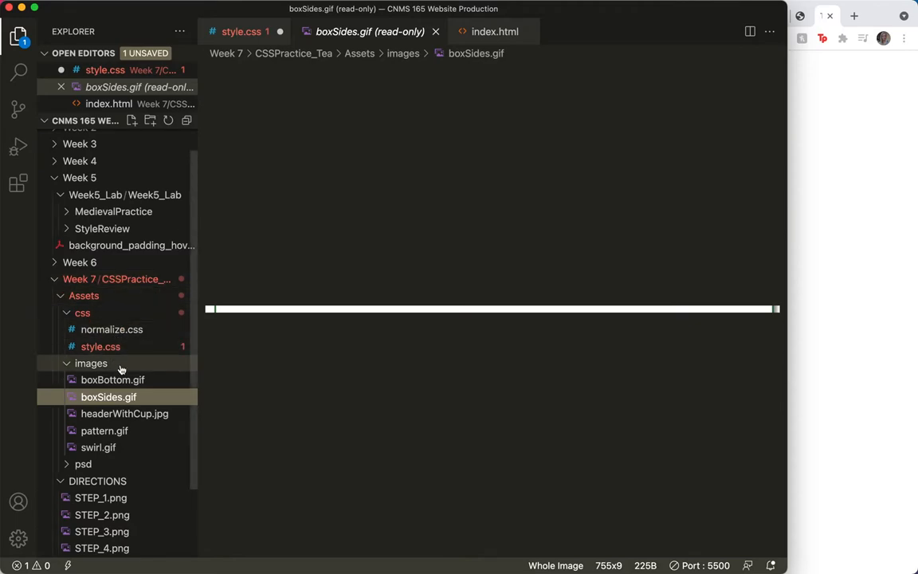
# - Check boxSides.gif and set body width to 755px
pyautogui.click(100, 346)
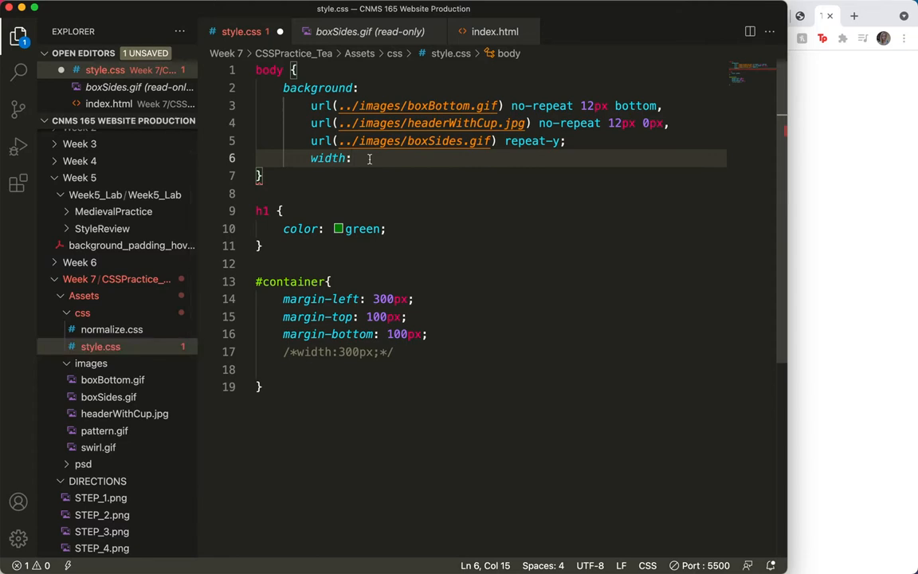
pyautogui.write('755')
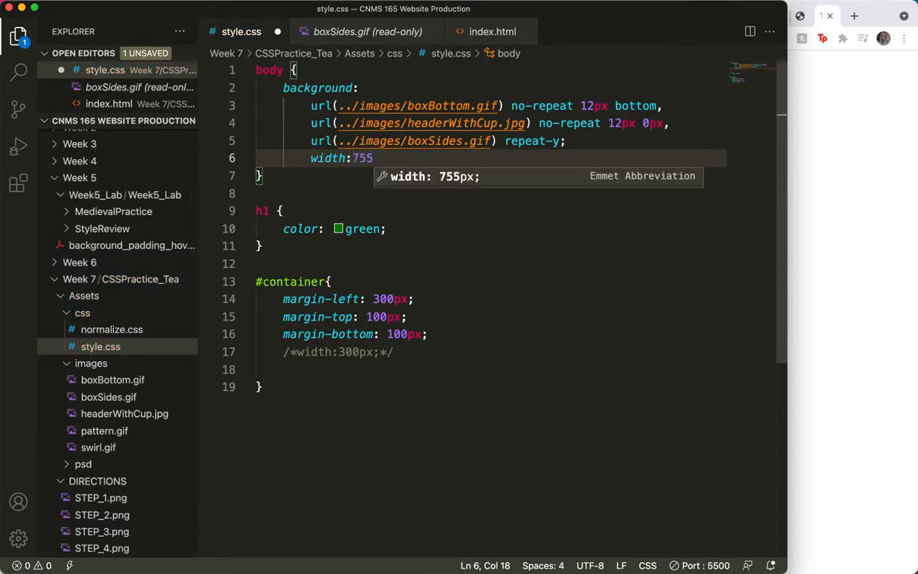
pyautogui.write('px')
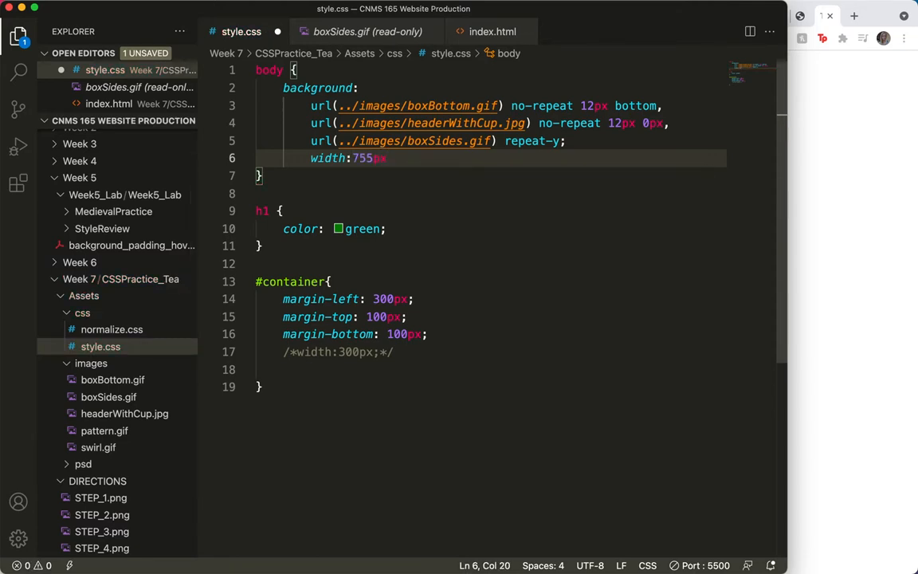
pyautogui.write('/*')
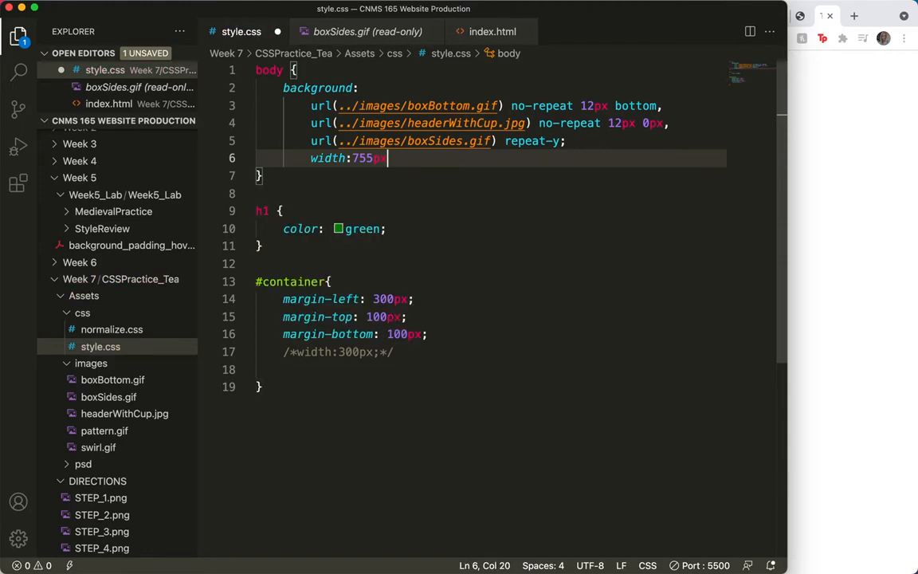
pyautogui.write(';')
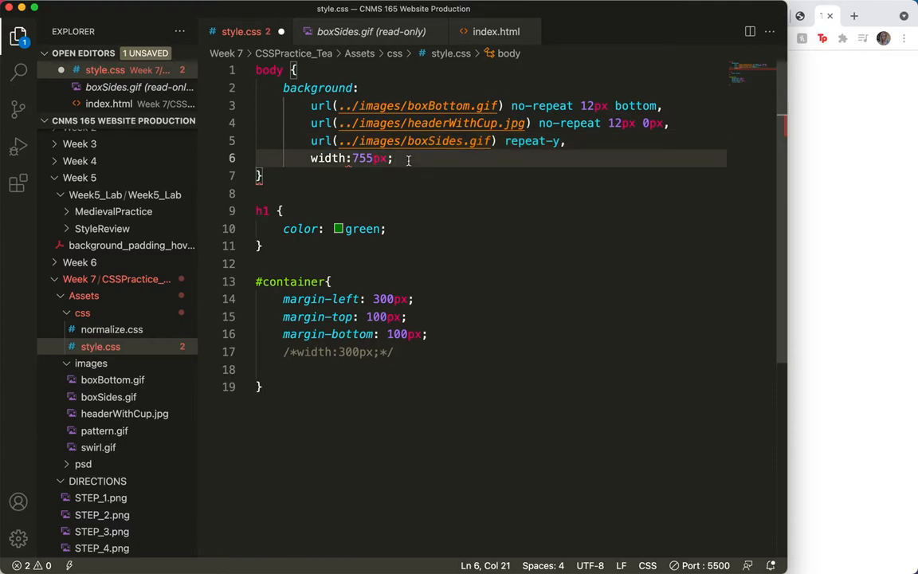
# - Comment the 755px width as the width of the boxSides and fix the stray comma after repeat-y
pyautogui.write('/*')
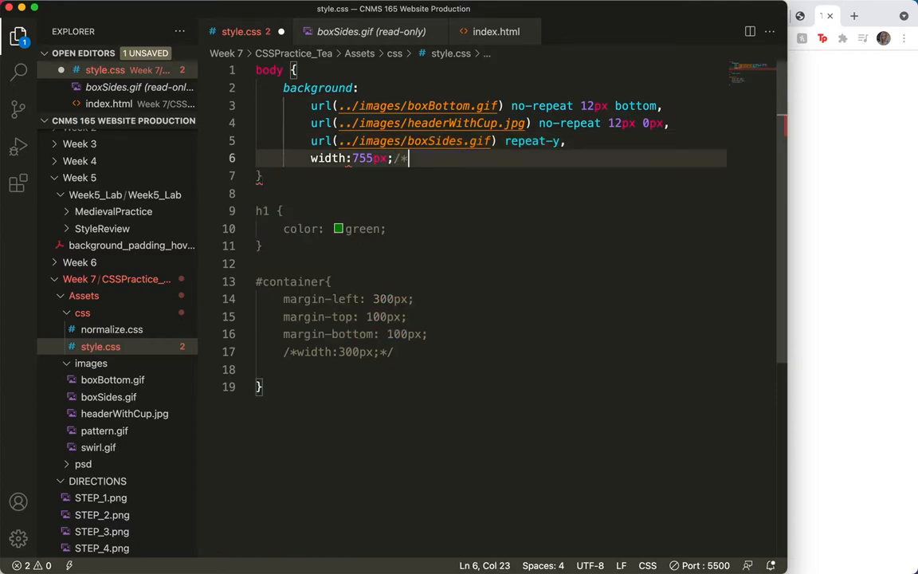
pyautogui.write('width of the bo')
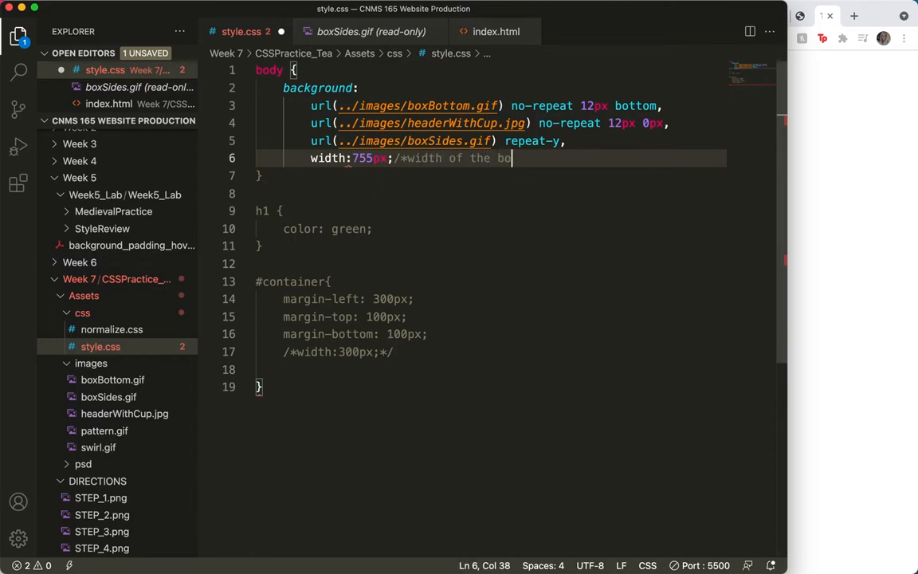
pyautogui.write('xSides')
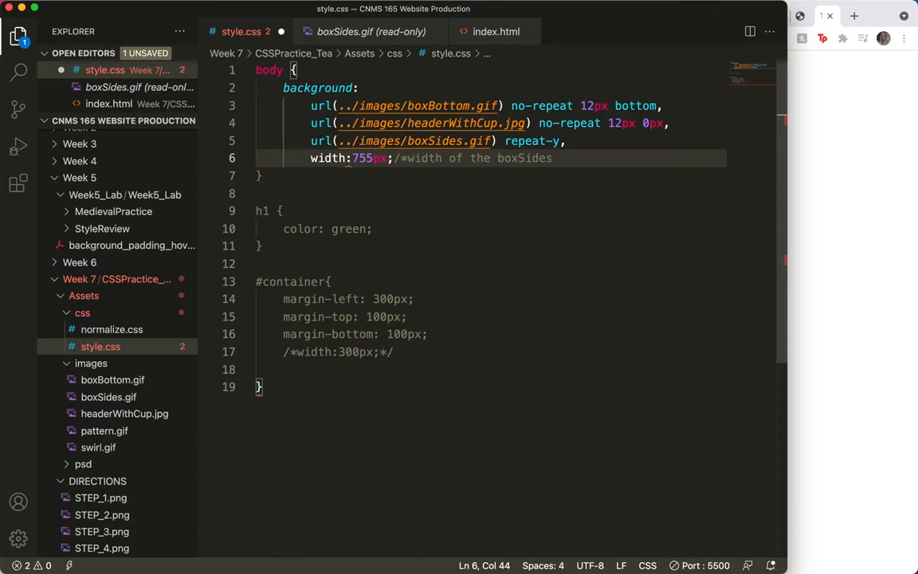
pyautogui.write('*')
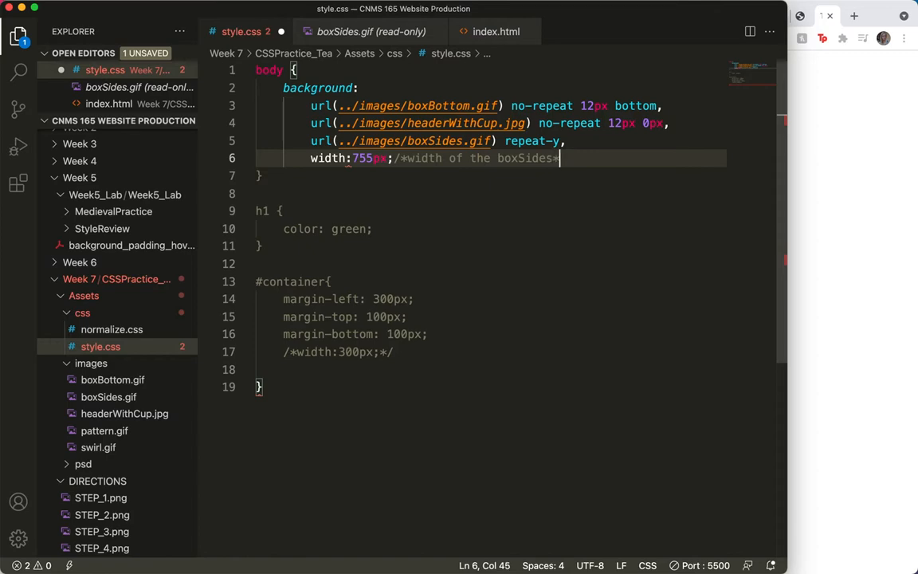
pyautogui.write('/')
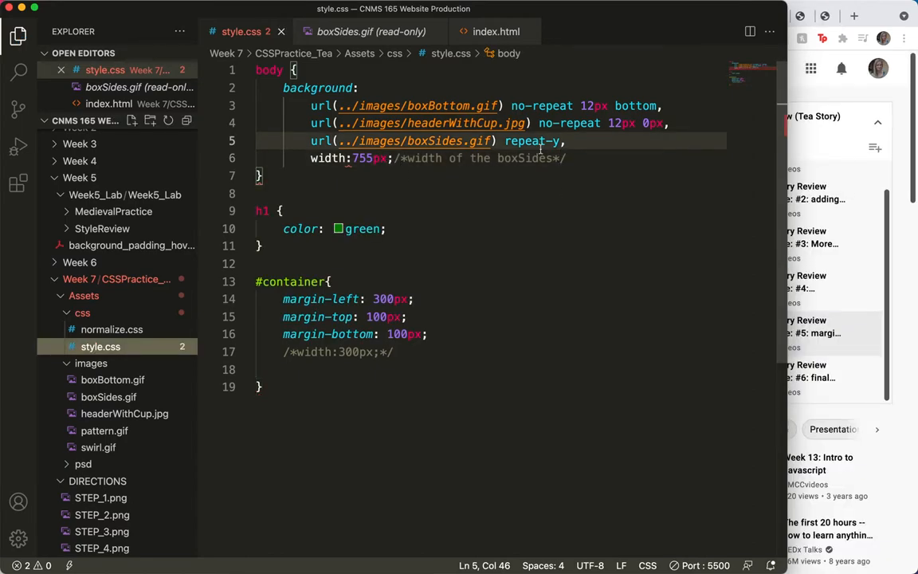
pyautogui.press('Backspace')
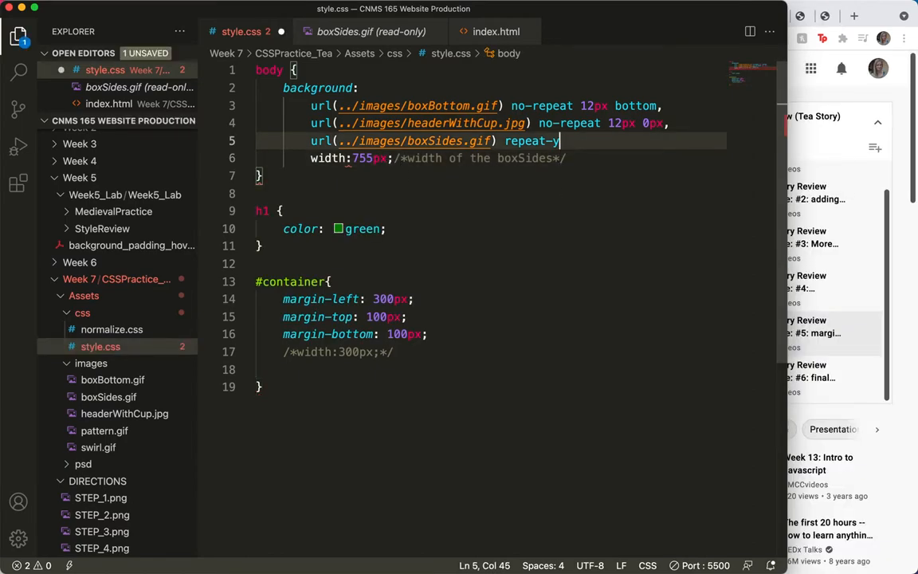
pyautogui.write('y')
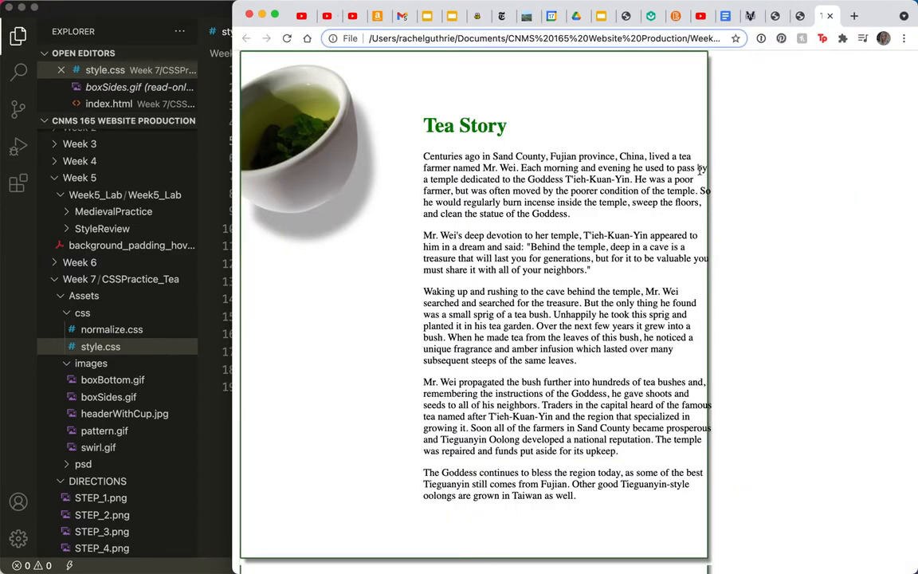
pyautogui.moveTo(707, 174)
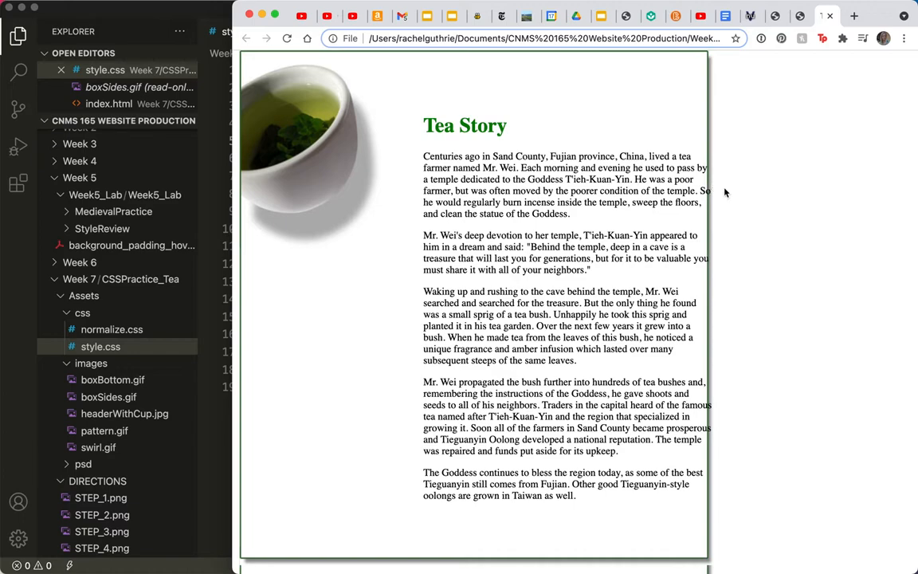
pyautogui.moveTo(686, 220)
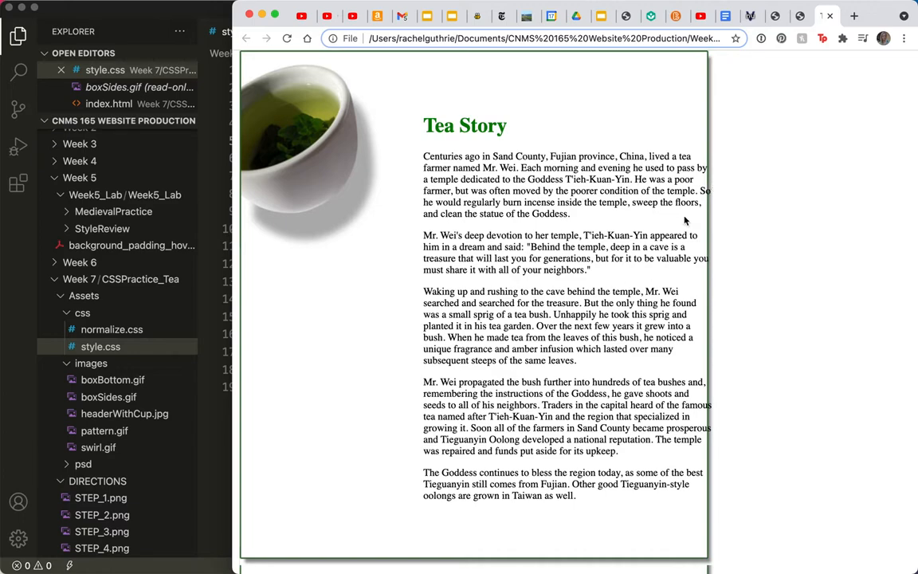
pyautogui.moveTo(112, 344)
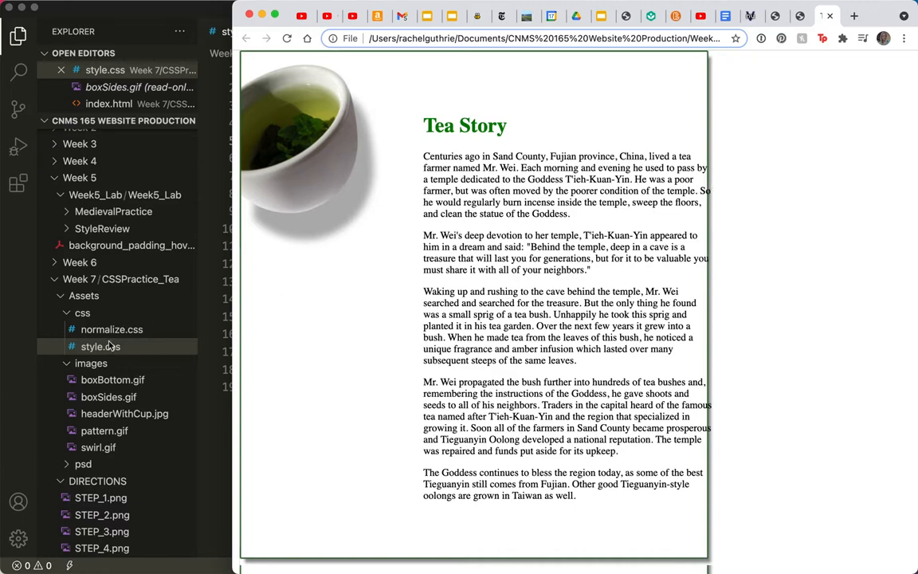
# - Inspect the story text in Chrome to open DevTools on the container div
pyautogui.rightClick(538, 236)
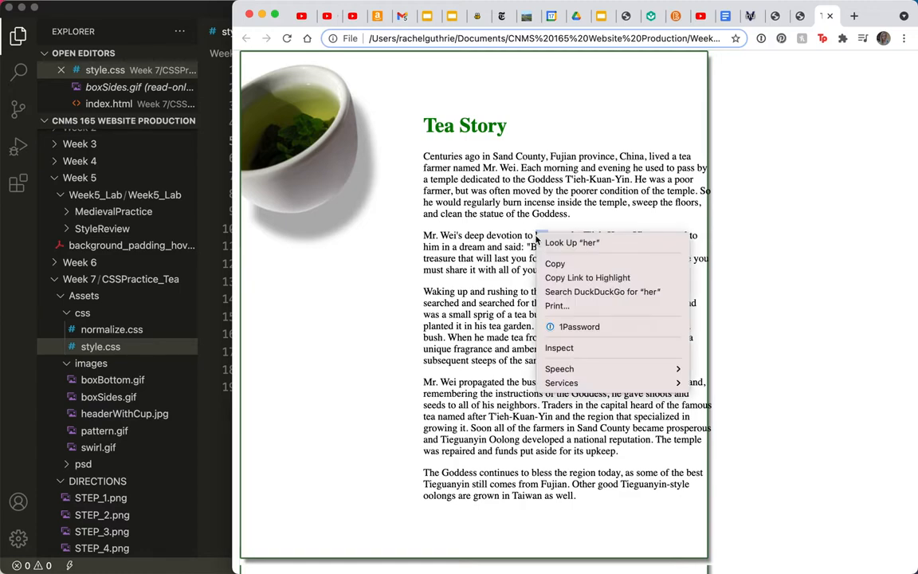
pyautogui.click(548, 236)
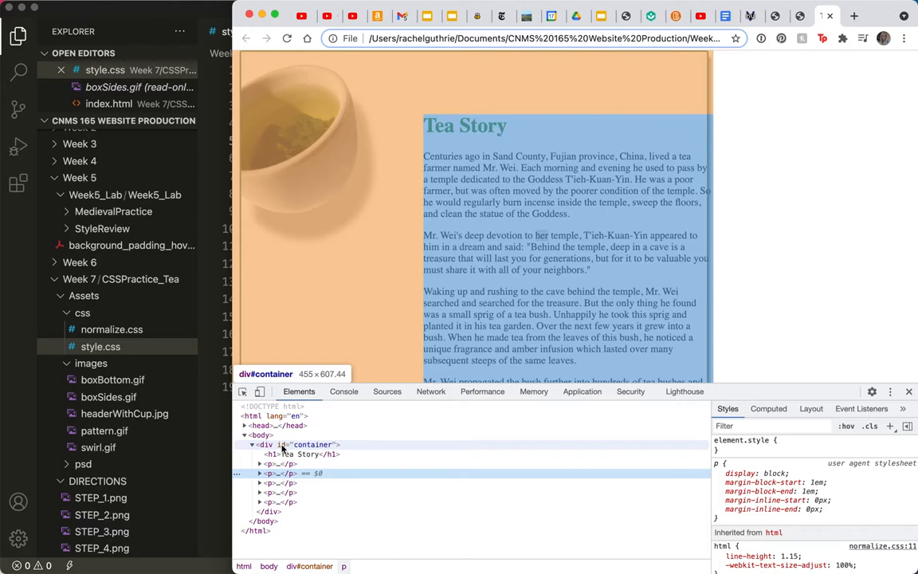
pyautogui.moveTo(279, 446)
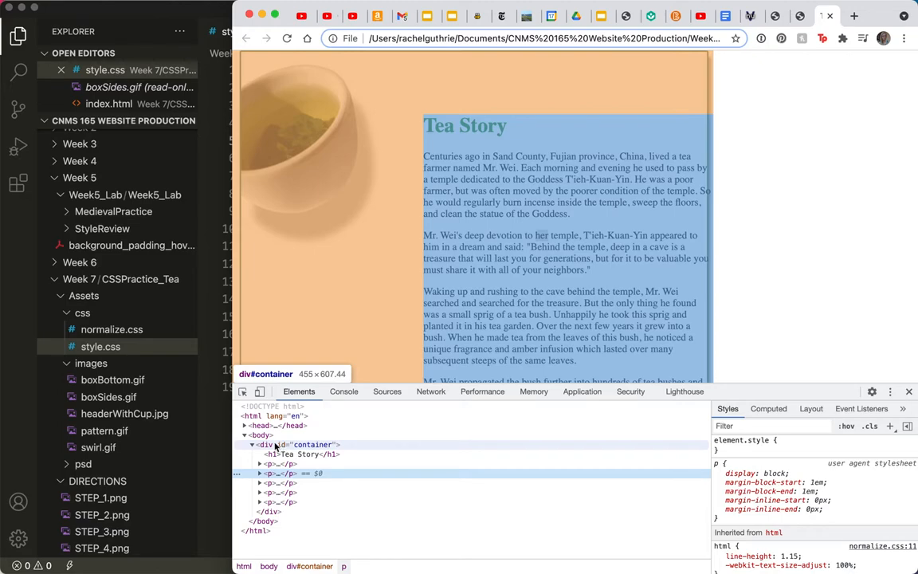
pyautogui.moveTo(274, 450)
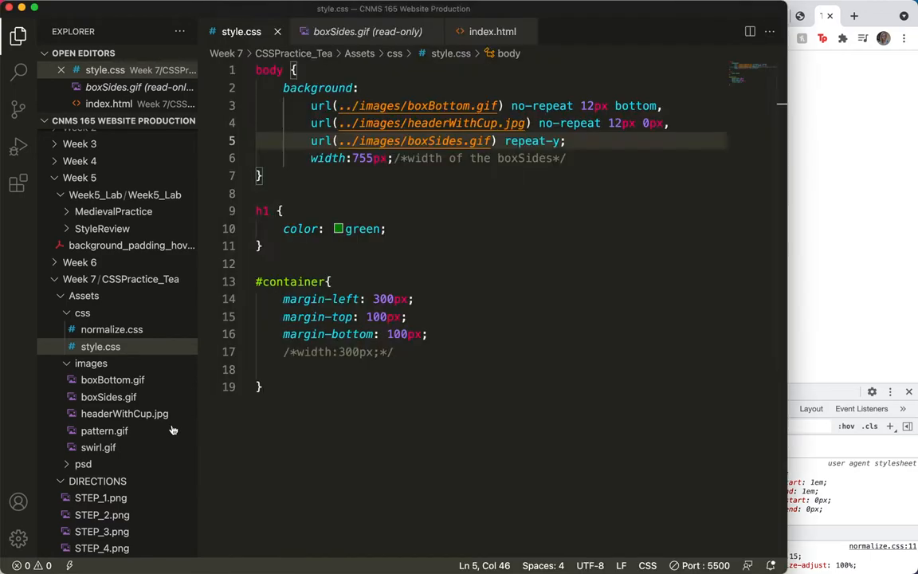
# - Close the comment around width:300px; in #container with */
pyautogui.click(104, 430)
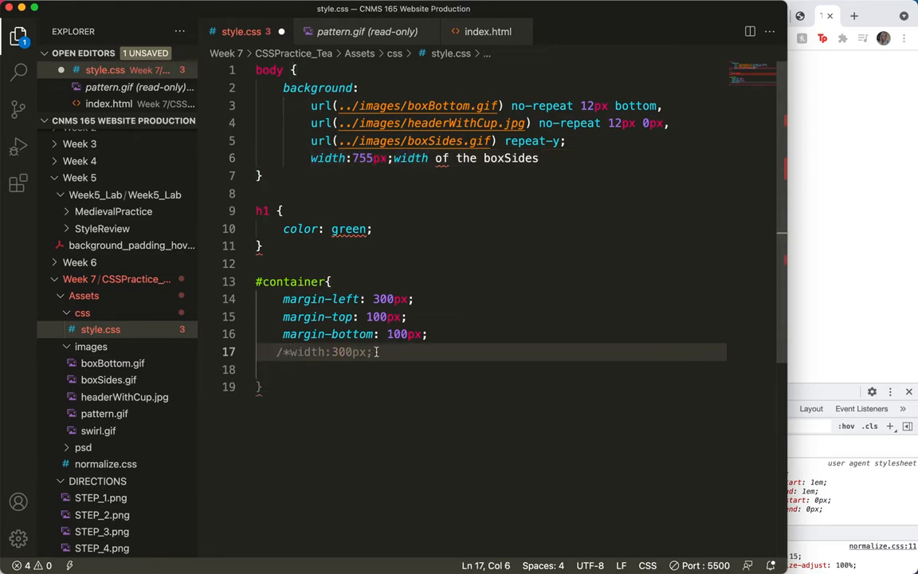
pyautogui.write('*/')
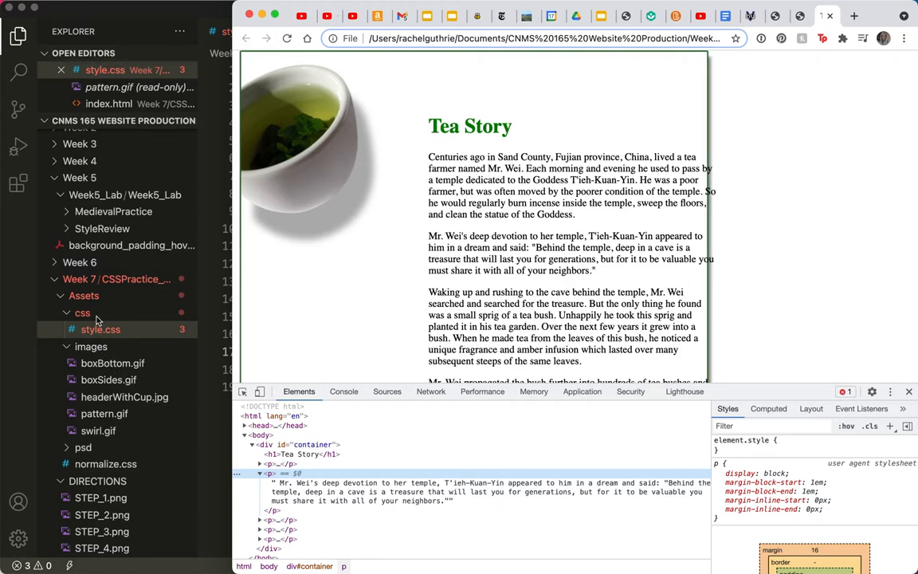
# - Select the Mr. Wei paragraph element in the DevTools Elements panel
pyautogui.click(101, 328)
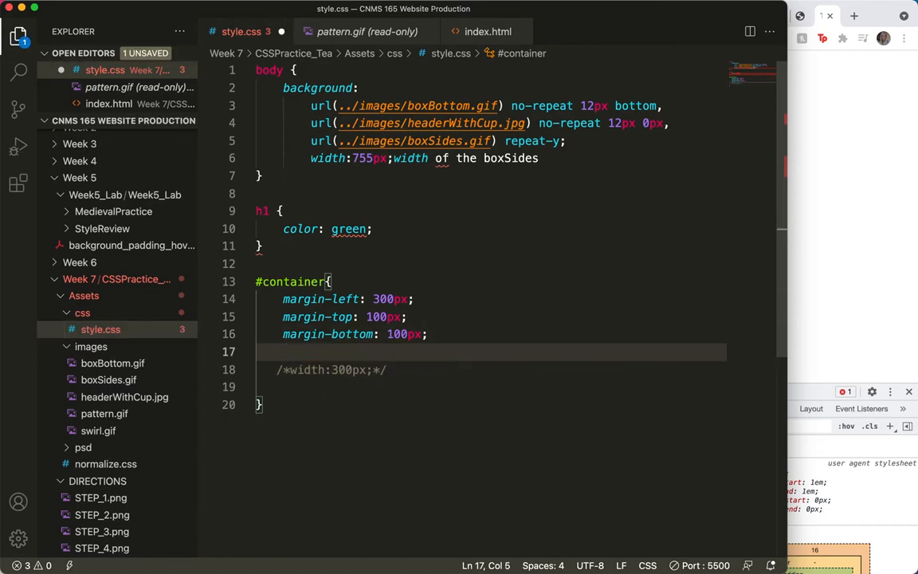
# - Start a margin-right declaration under margin-bottom in #container, beginning its value with 1
pyautogui.write('margin-right: ;')
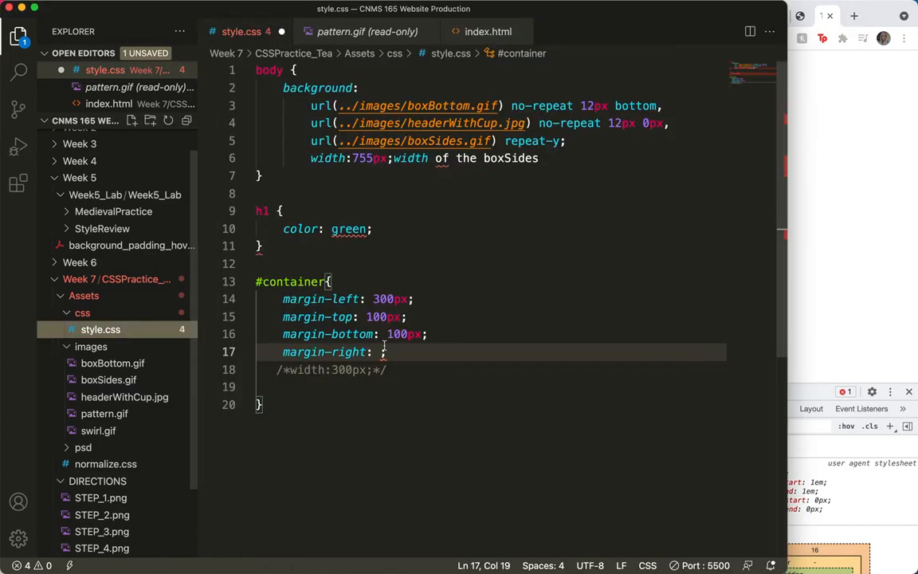
pyautogui.write('1')
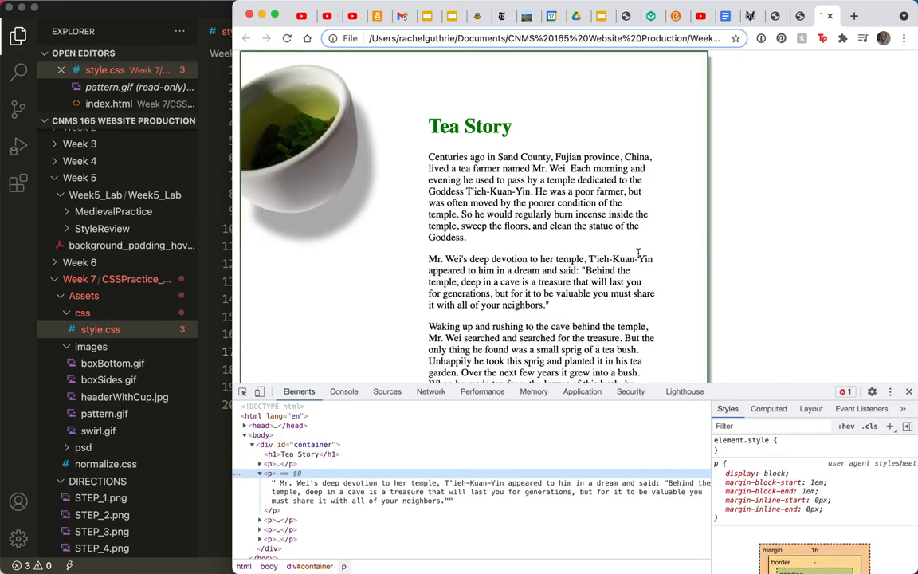
pyautogui.moveTo(679, 232)
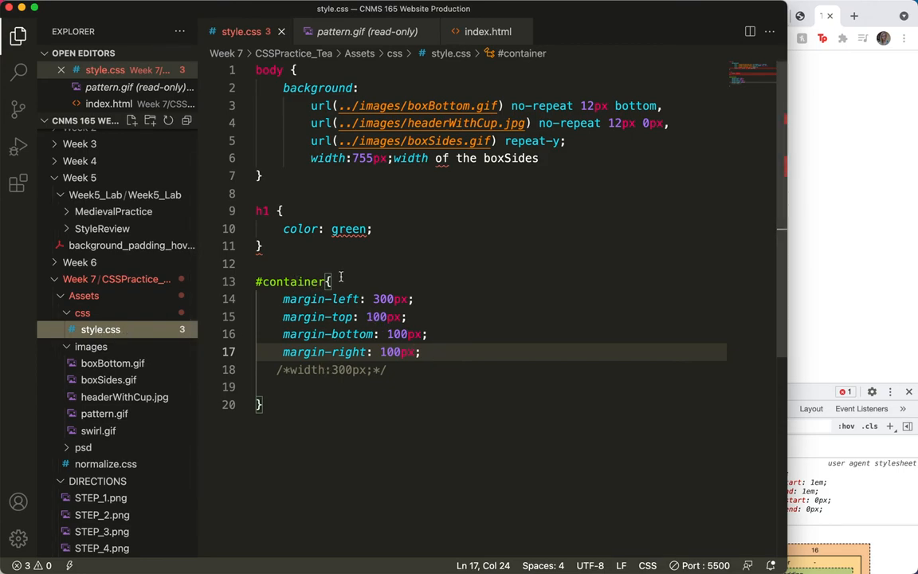
# - Comment out the separate margin-* lines in #container with /* */
pyautogui.press('Enter')
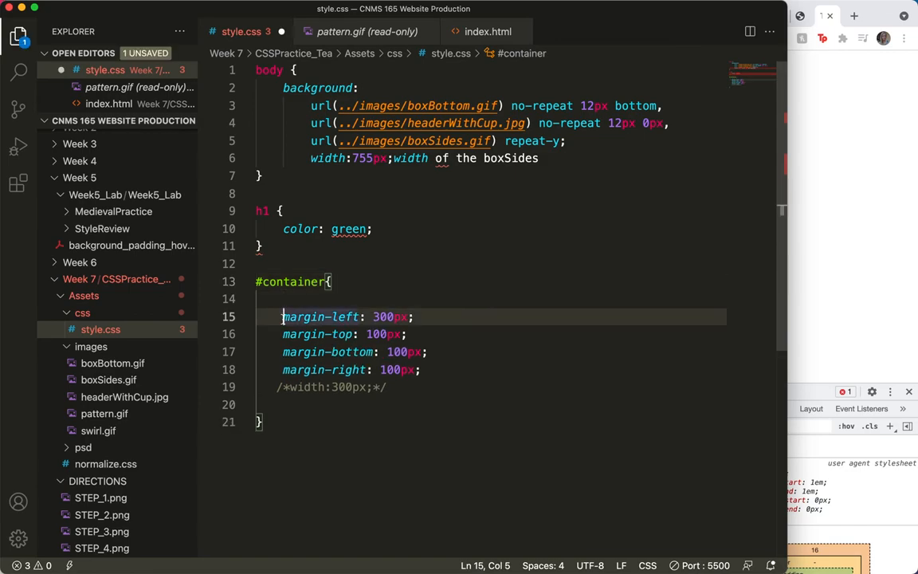
pyautogui.write('/*')
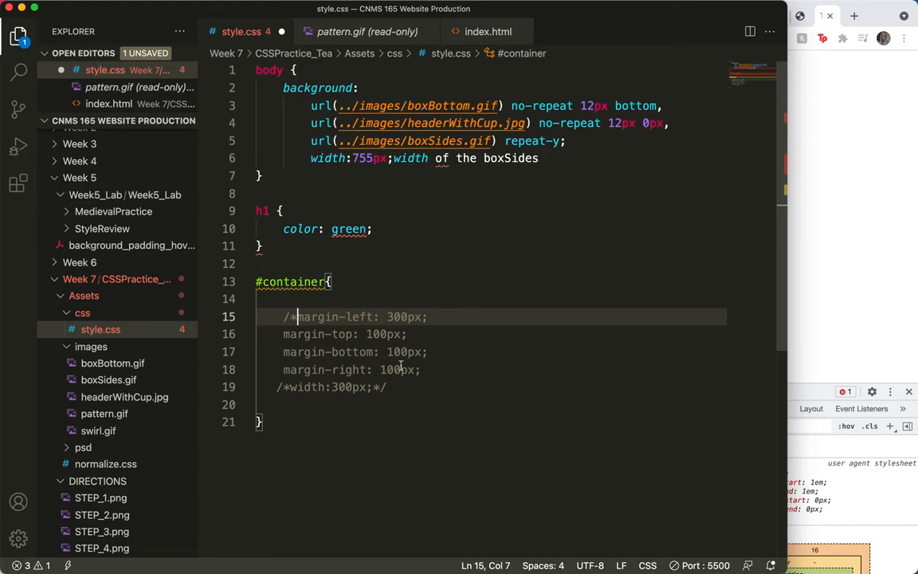
pyautogui.click(420, 370)
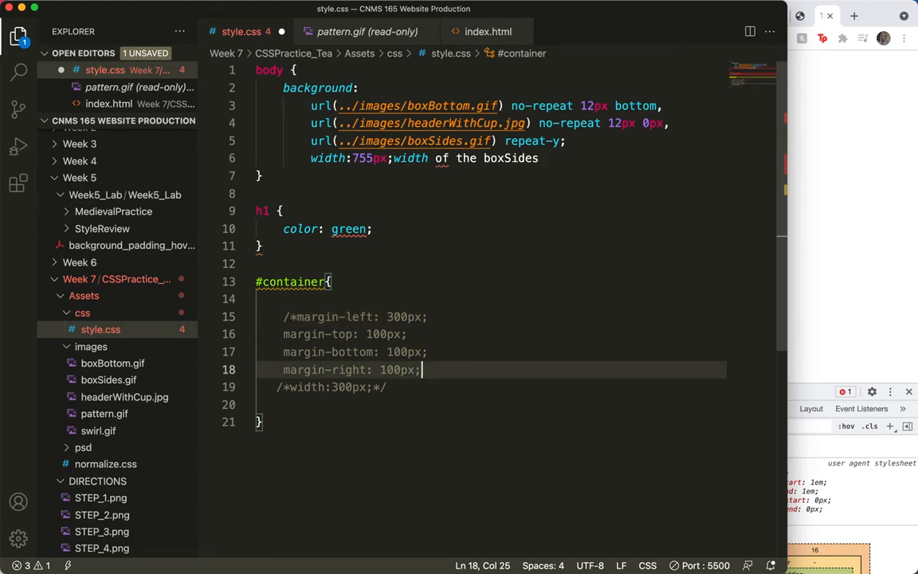
pyautogui.write('*/')
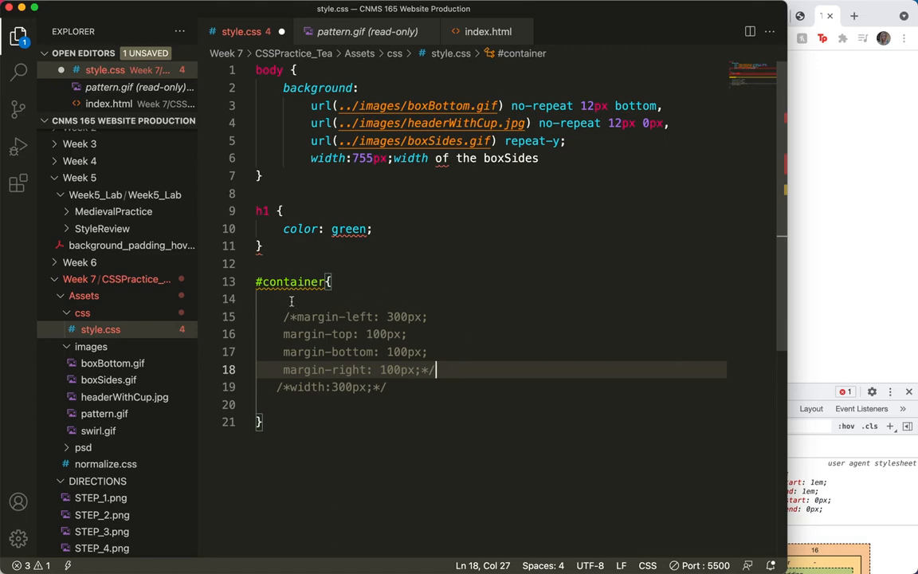
# - Add the shorthand margin: 100px 100px 100px 300px; to the #container rule
pyautogui.write('mar')
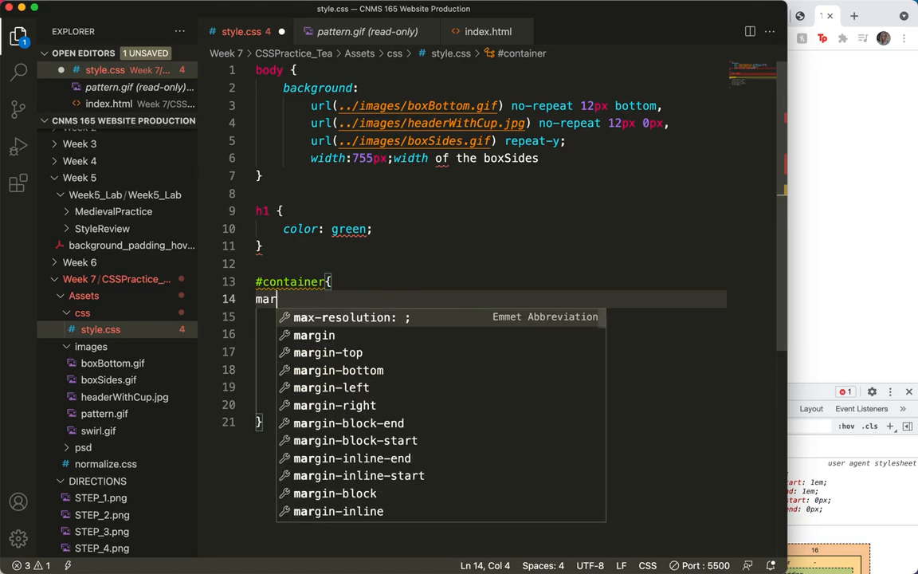
pyautogui.write('gin:')
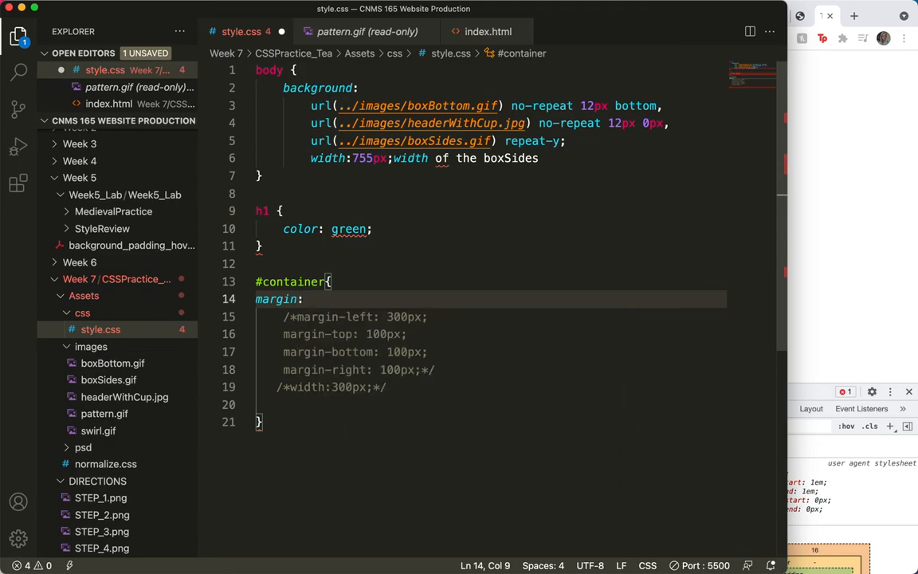
pyautogui.write('10')
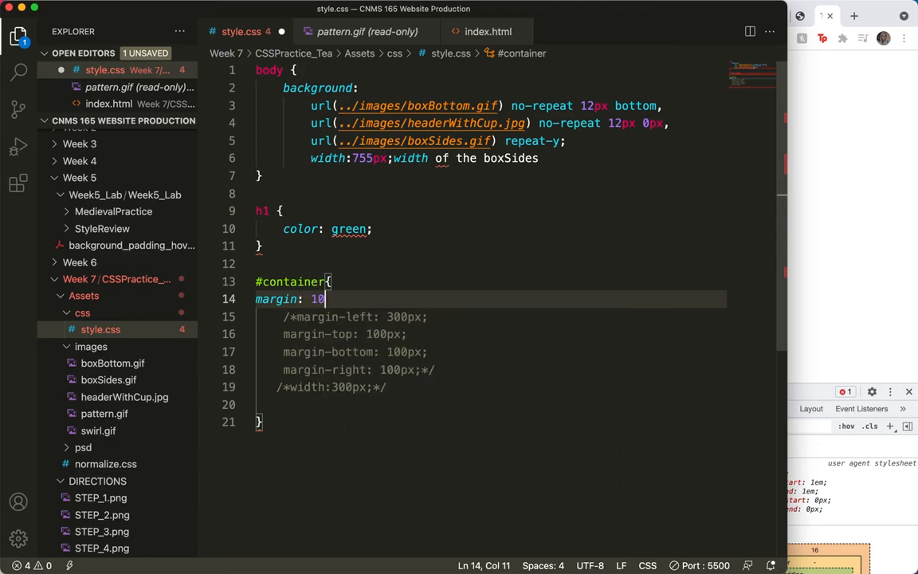
pyautogui.write('0px')
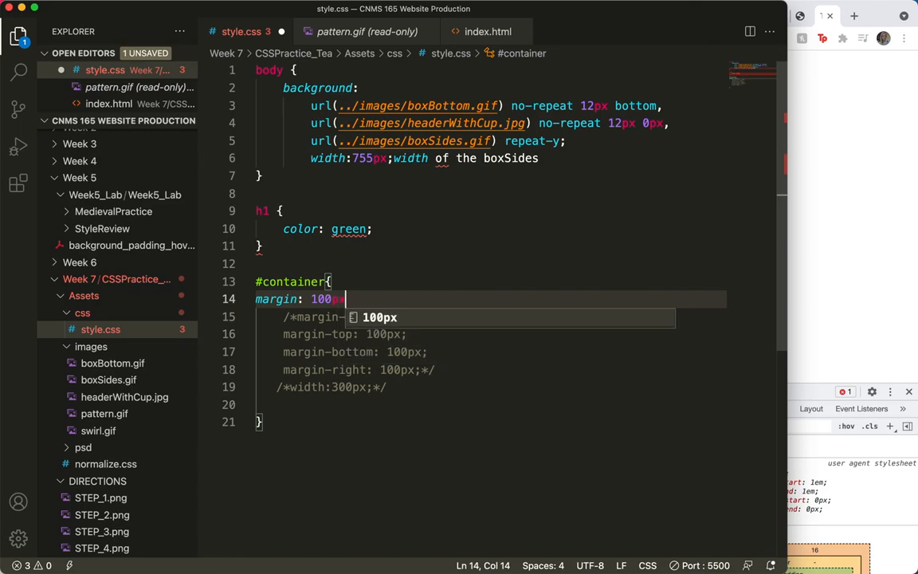
pyautogui.write('px')
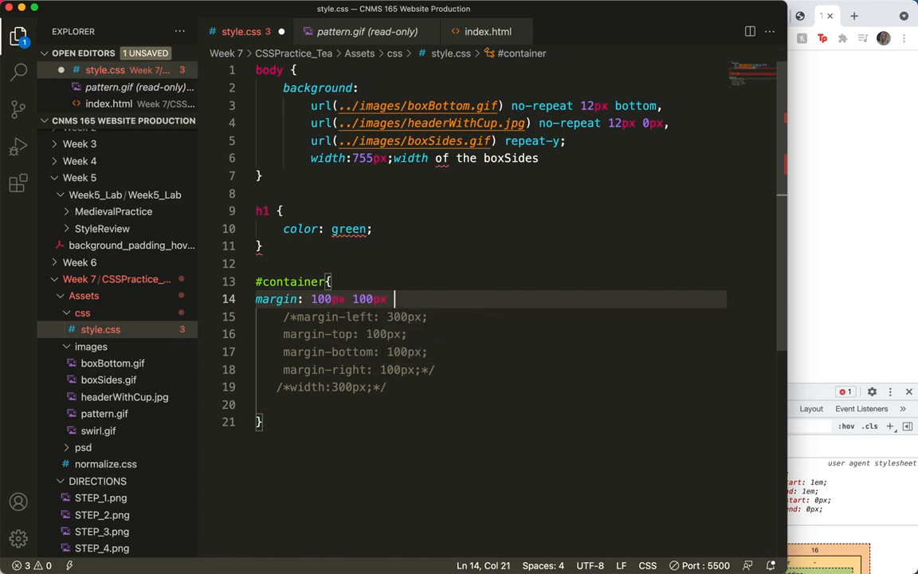
pyautogui.write('100')
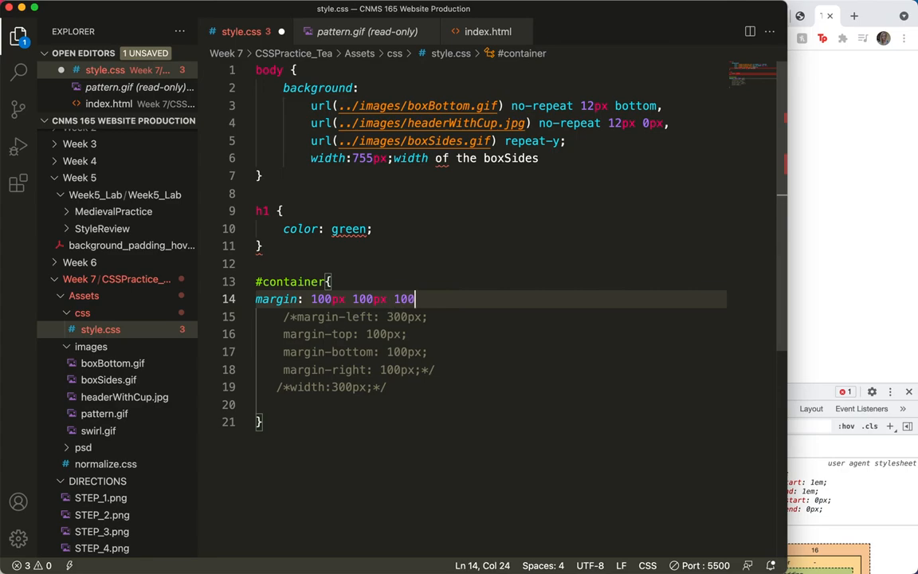
pyautogui.write('px')
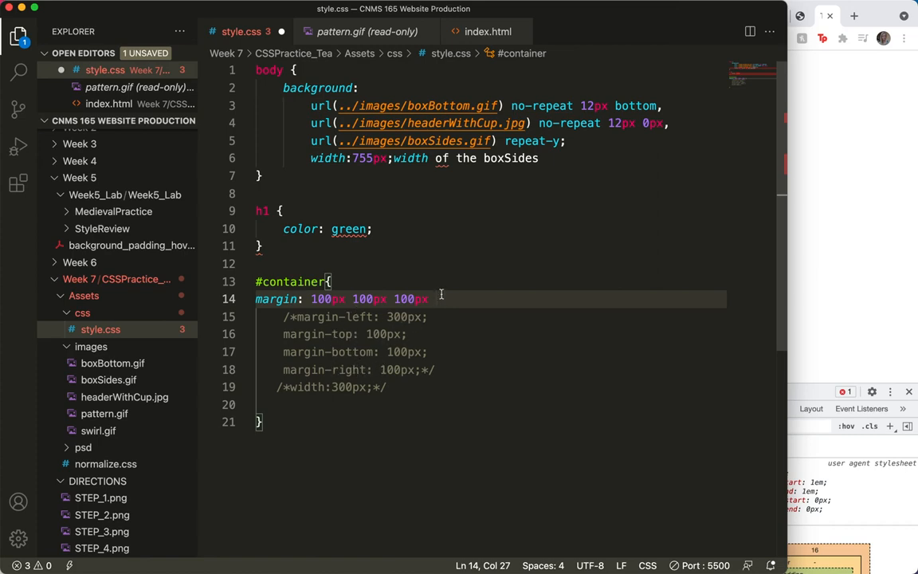
pyautogui.write('300px')
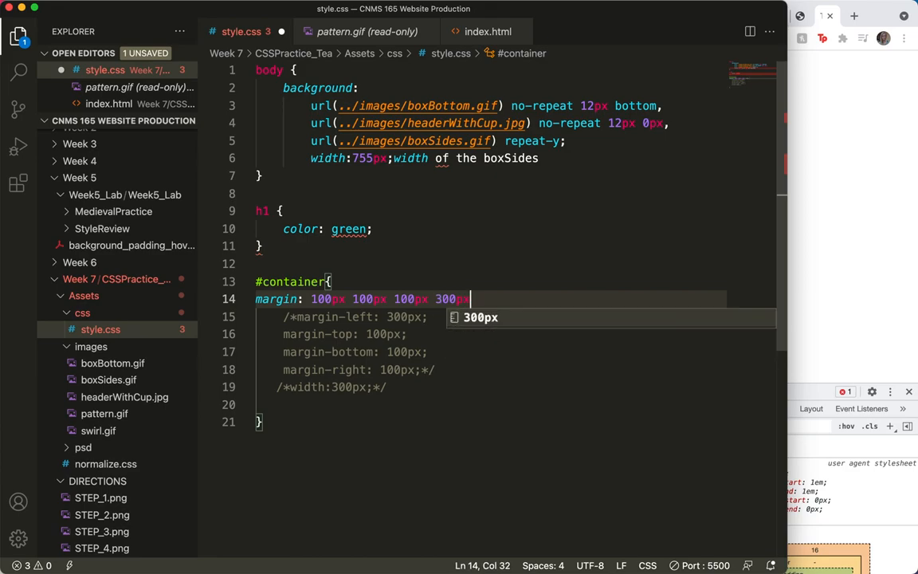
pyautogui.write(';')
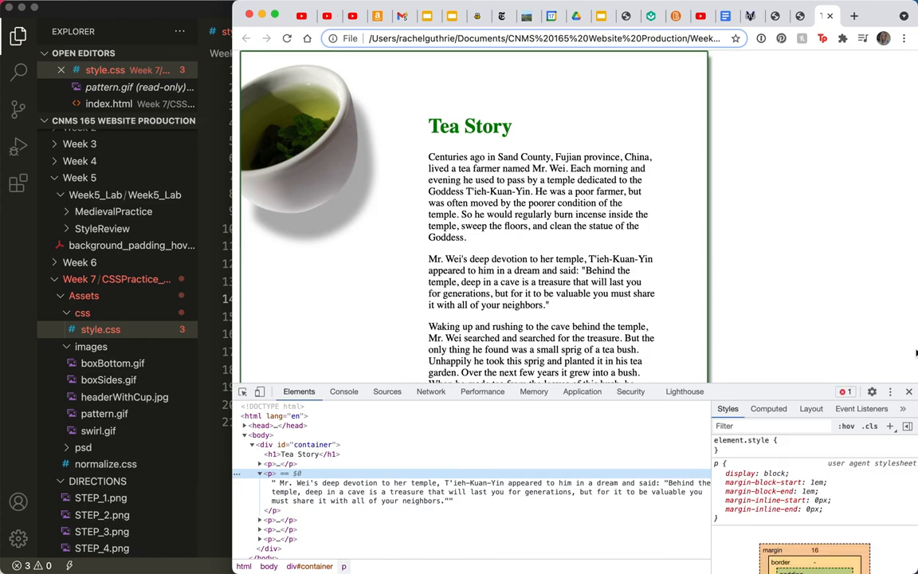
pyautogui.click(100, 328)
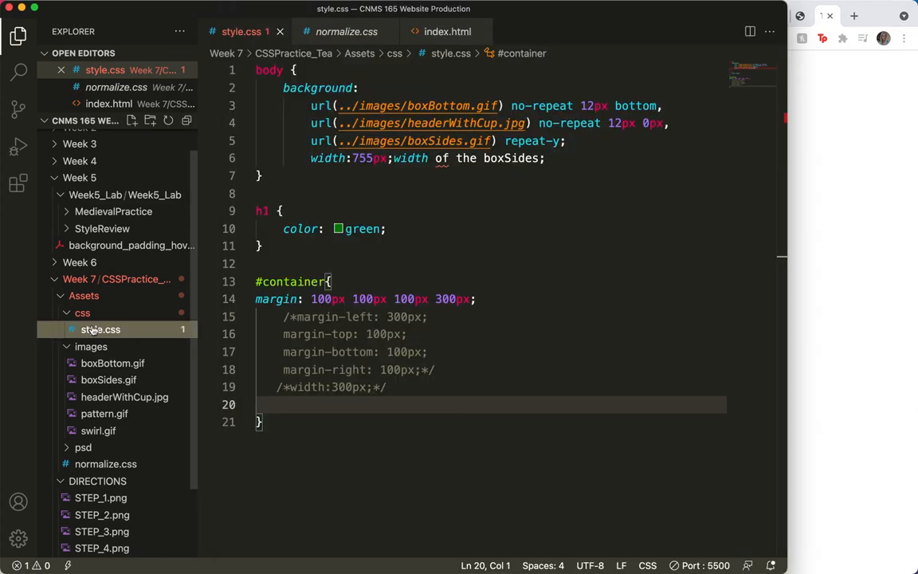